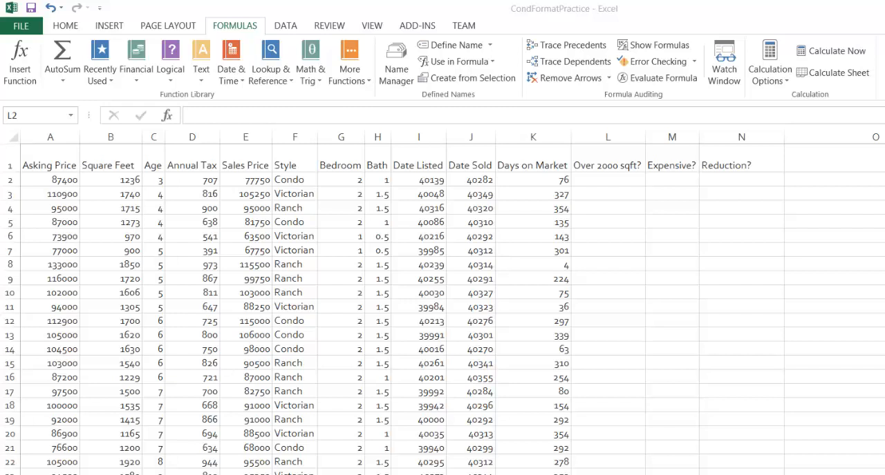
pyautogui.moveTo(839, 396)
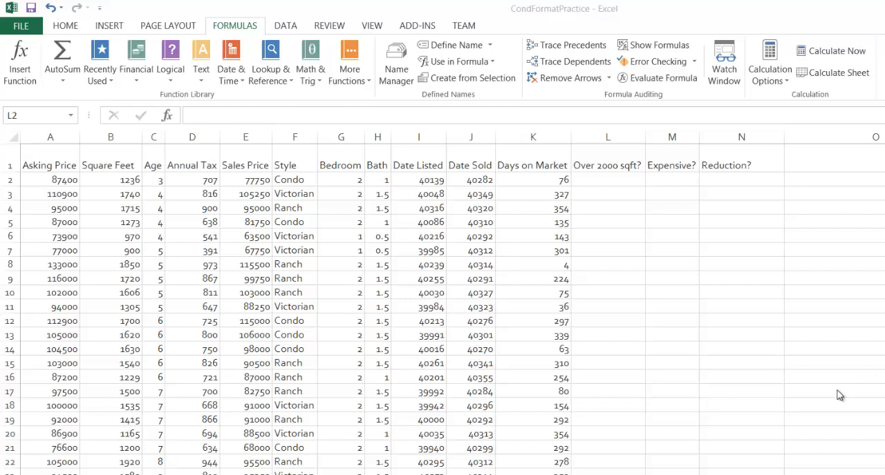
pyautogui.moveTo(675, 241)
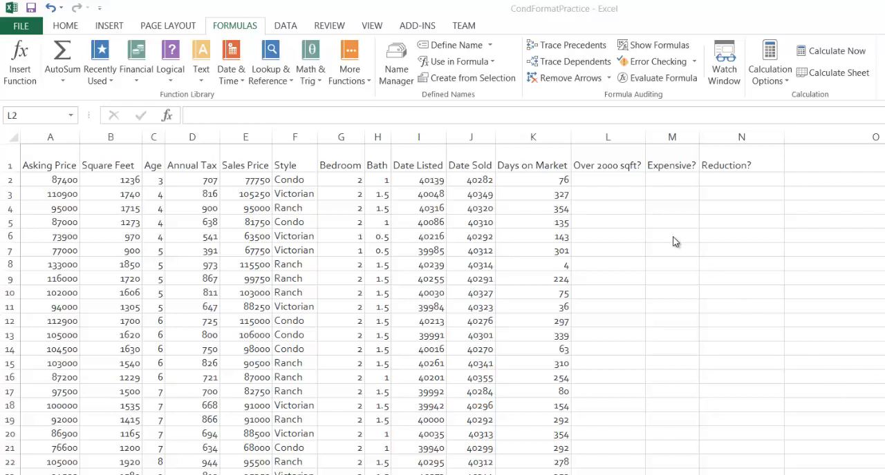
pyautogui.moveTo(591, 187)
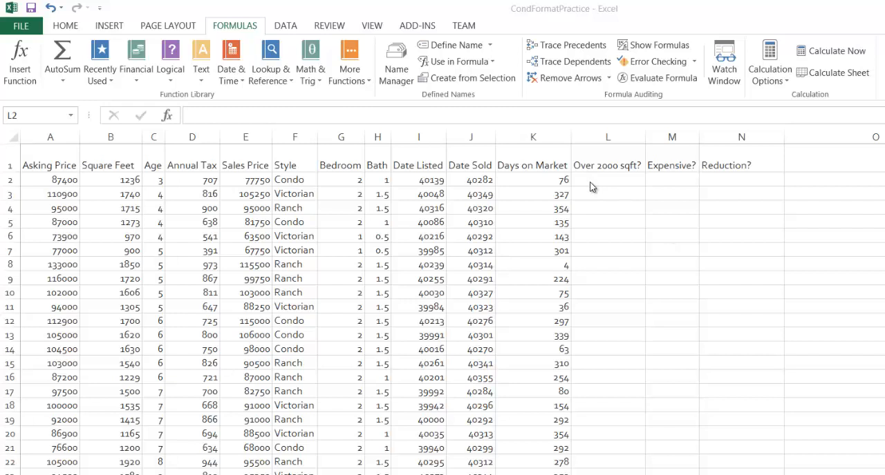
# Select cell L2 and insert an IF function from the Logical functions list
pyautogui.click(607, 179)
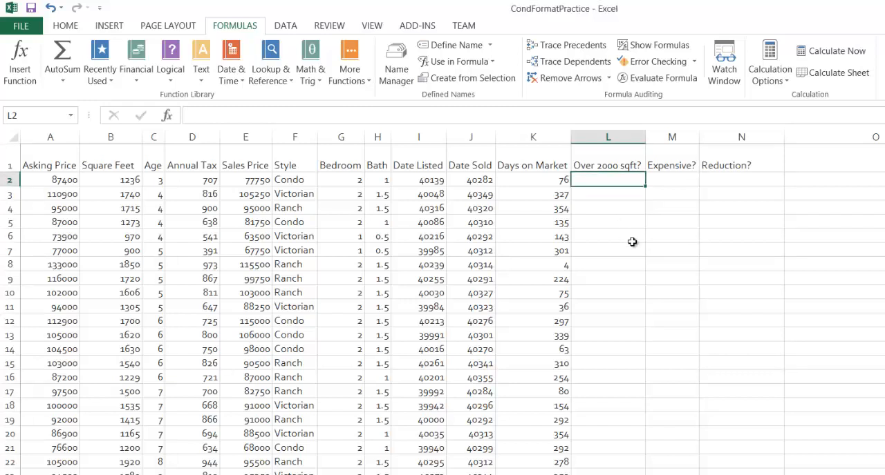
pyautogui.moveTo(635, 238)
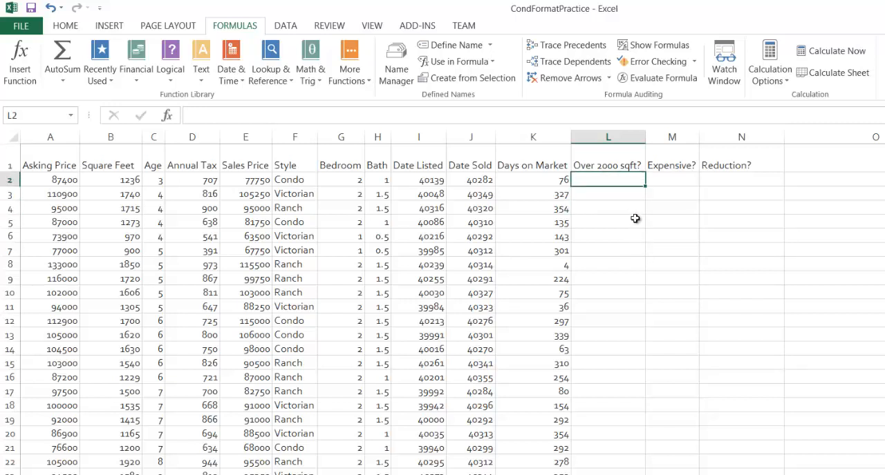
pyautogui.moveTo(548, 193)
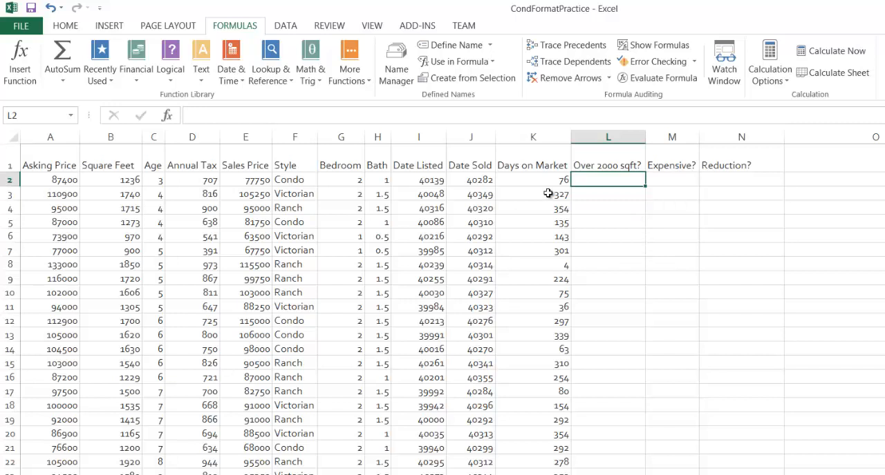
pyautogui.moveTo(611, 197)
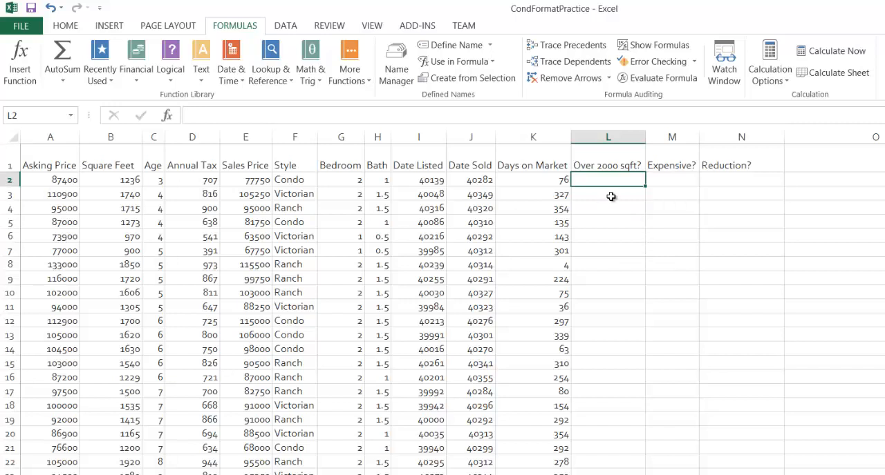
pyautogui.moveTo(254, 200)
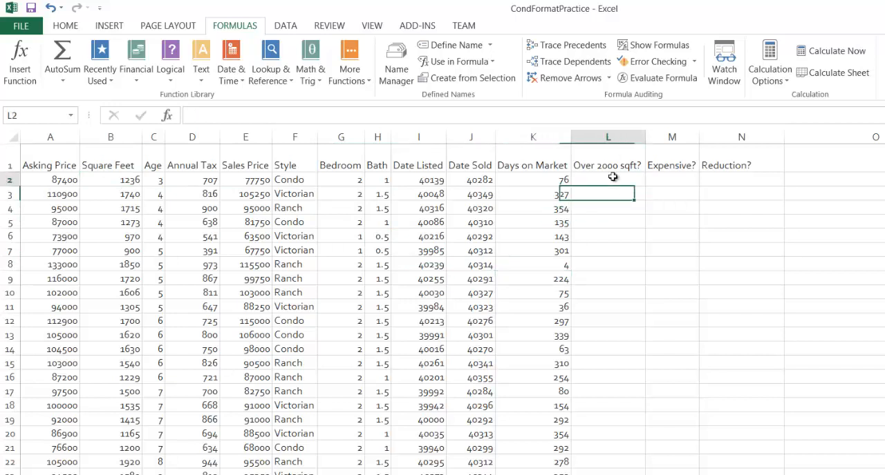
pyautogui.click(607, 180)
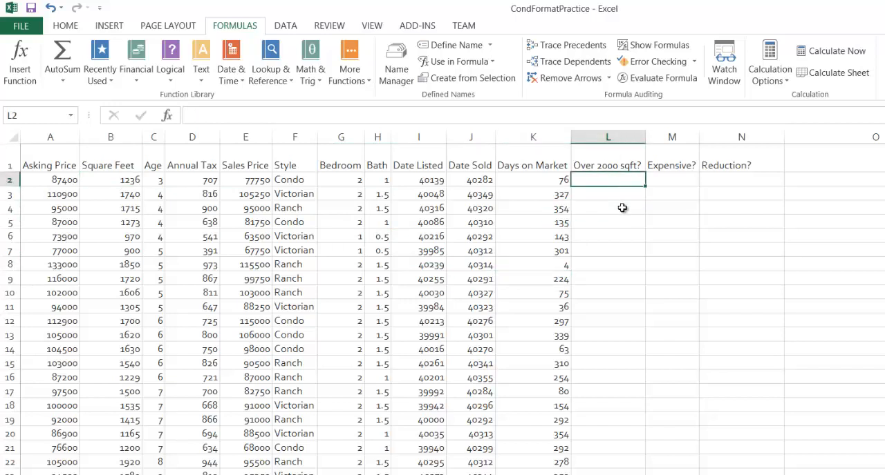
pyautogui.moveTo(372, 137)
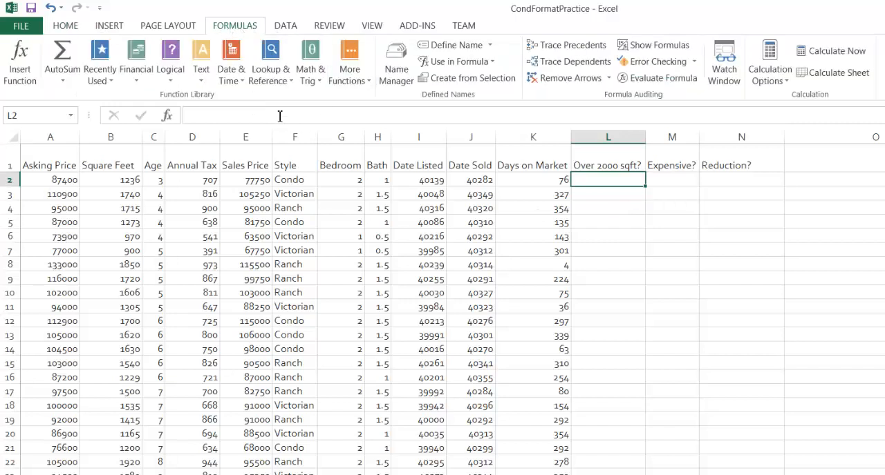
pyautogui.click(170, 61)
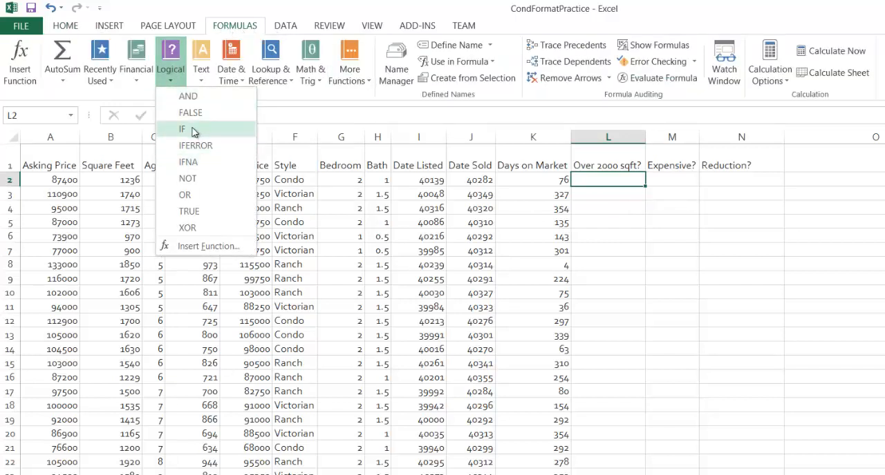
pyautogui.moveTo(195, 130)
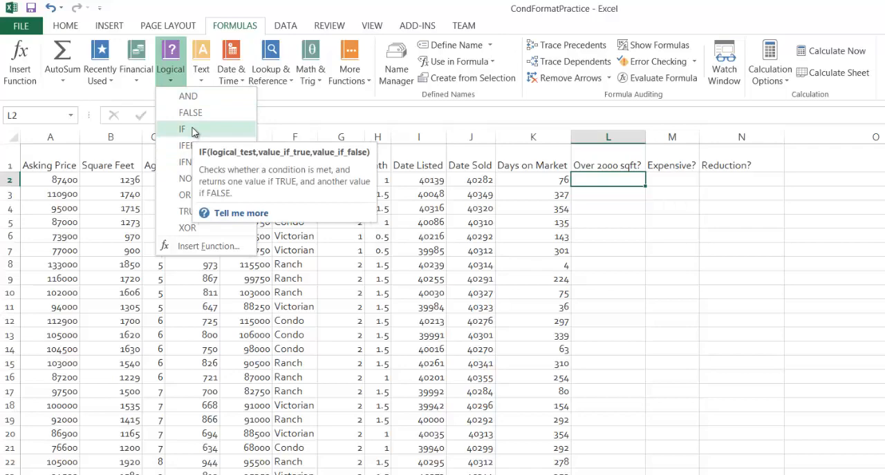
pyautogui.click(183, 129)
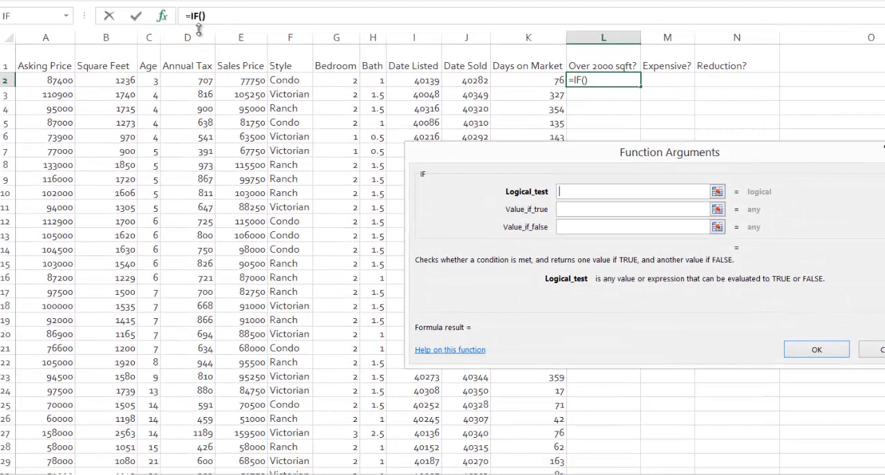
pyautogui.moveTo(272, 101)
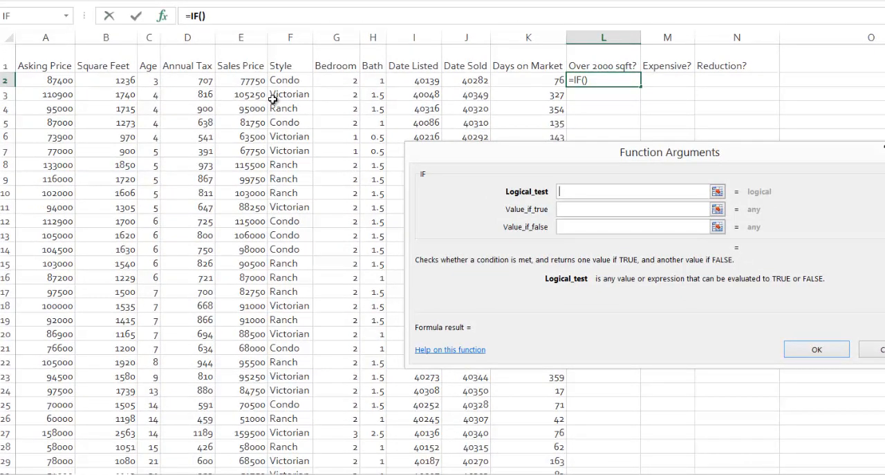
pyautogui.moveTo(579, 168)
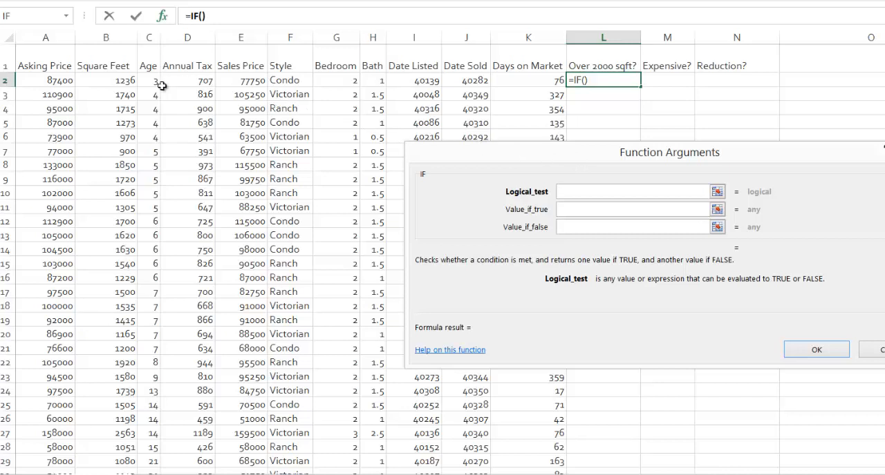
pyautogui.moveTo(622, 85)
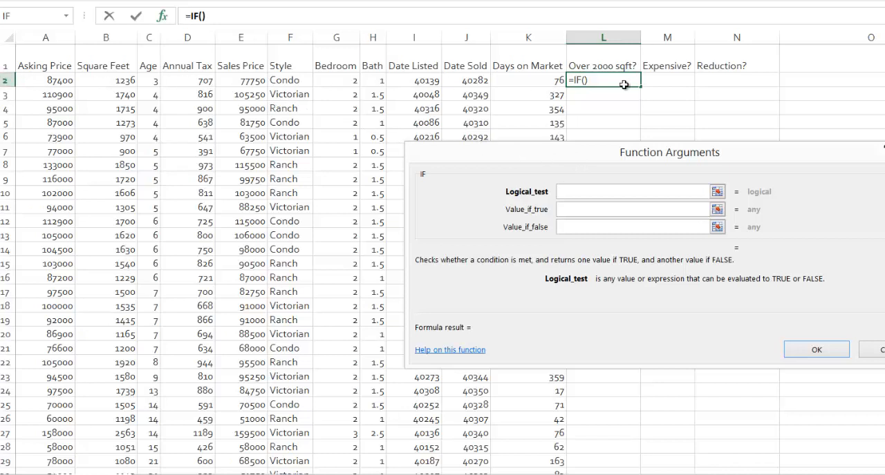
pyautogui.moveTo(397, 71)
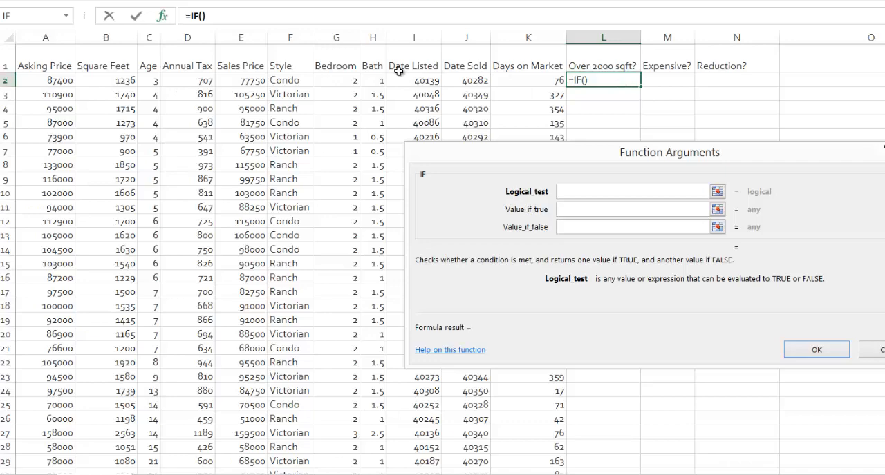
# Set the IF arguments to test B2>2000, returning "Yes" or "No"
pyautogui.click(105, 80)
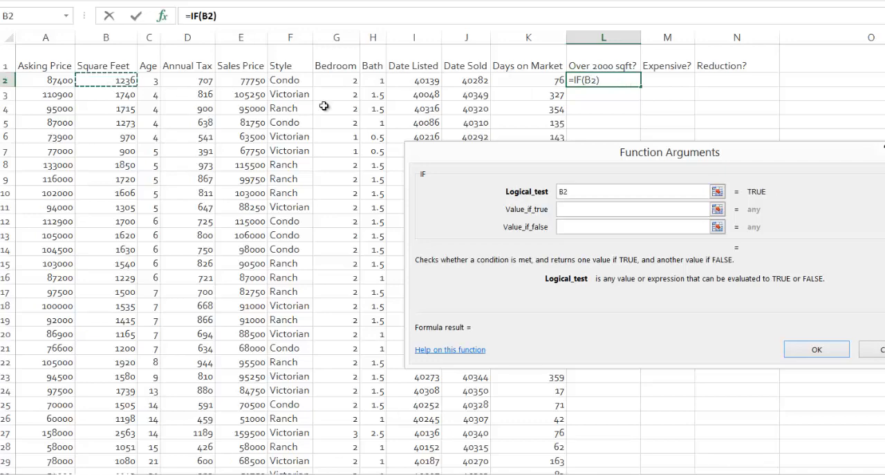
pyautogui.write('>2000')
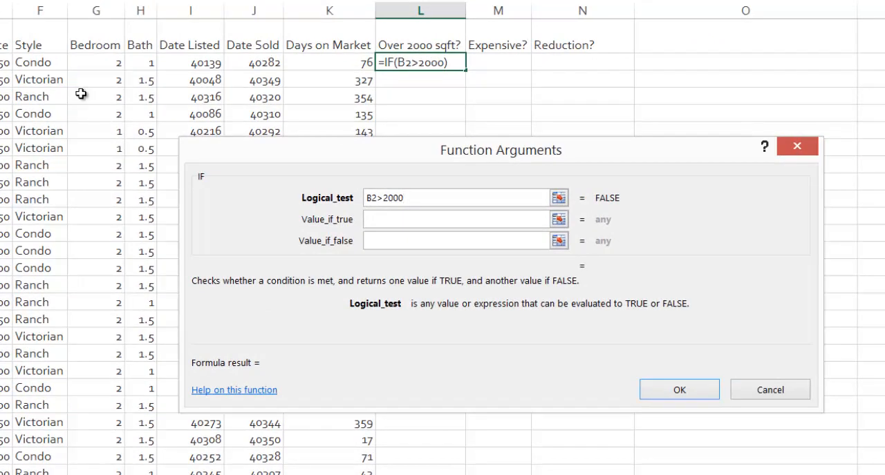
pyautogui.click(456, 219)
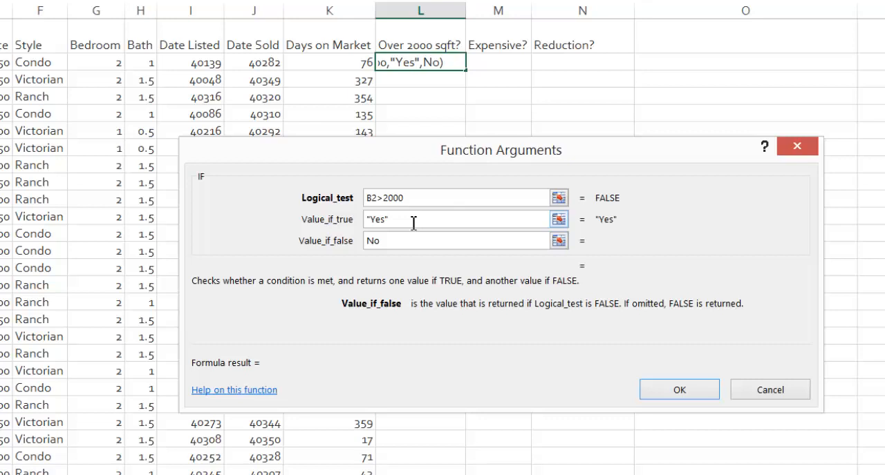
pyautogui.write('"No"')
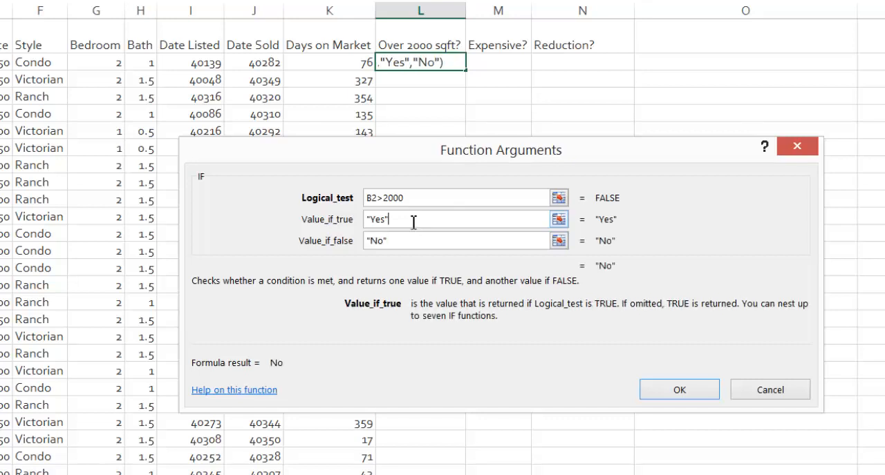
pyautogui.moveTo(621, 335)
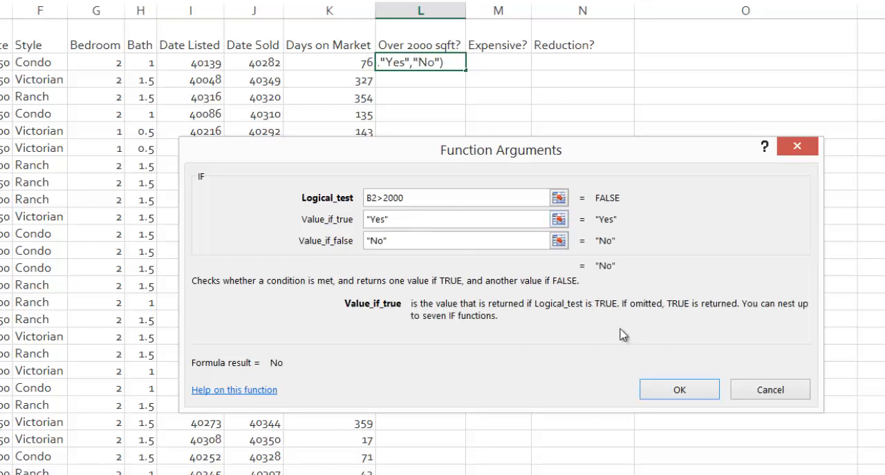
pyautogui.moveTo(608, 272)
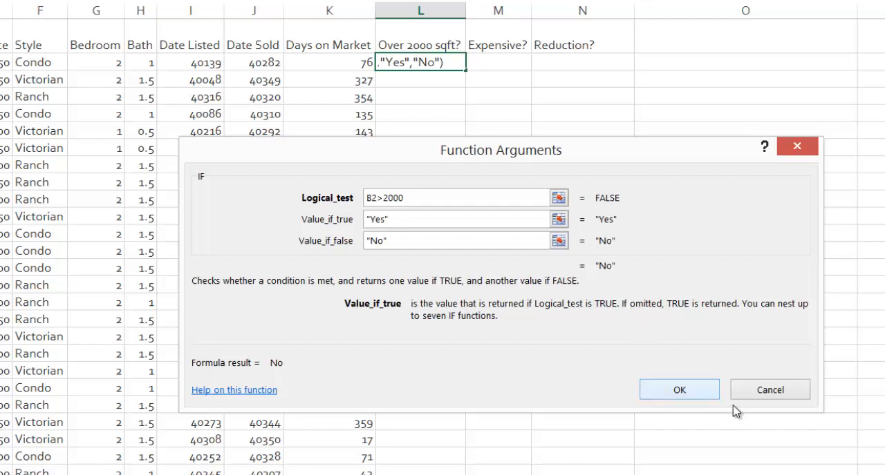
# Confirm the L2 formula, fill it down column L, and check B27's square footage
pyautogui.click(682, 389)
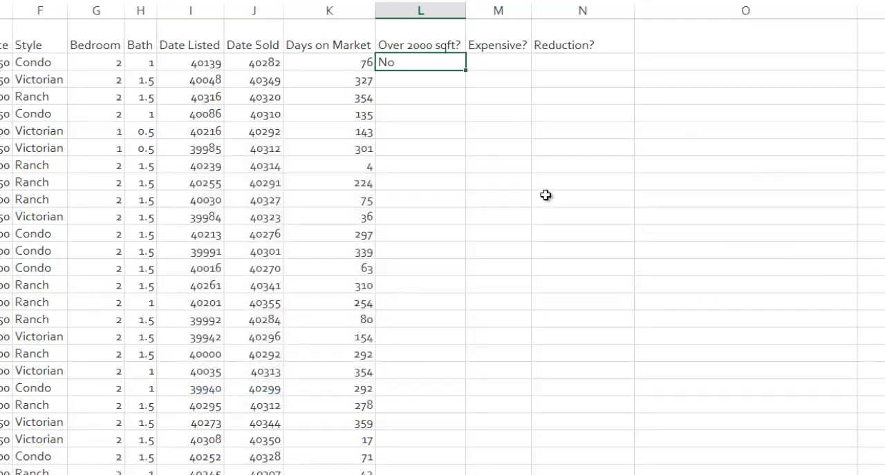
pyautogui.moveTo(537, 213)
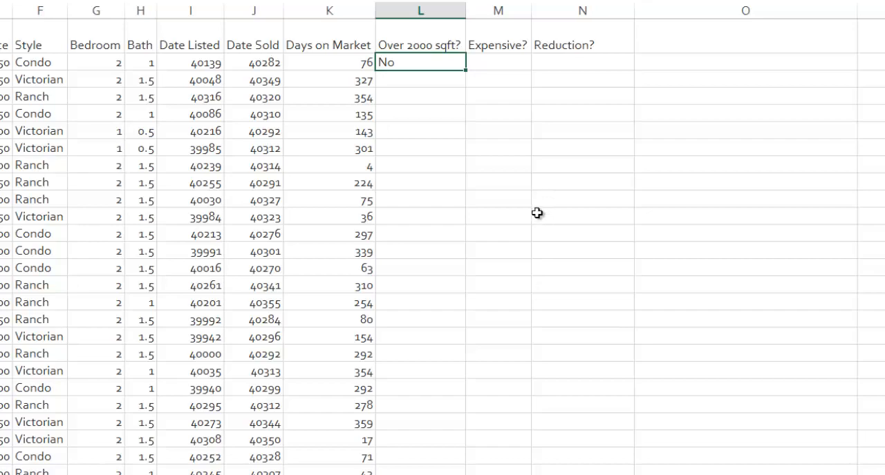
pyautogui.moveTo(463, 72)
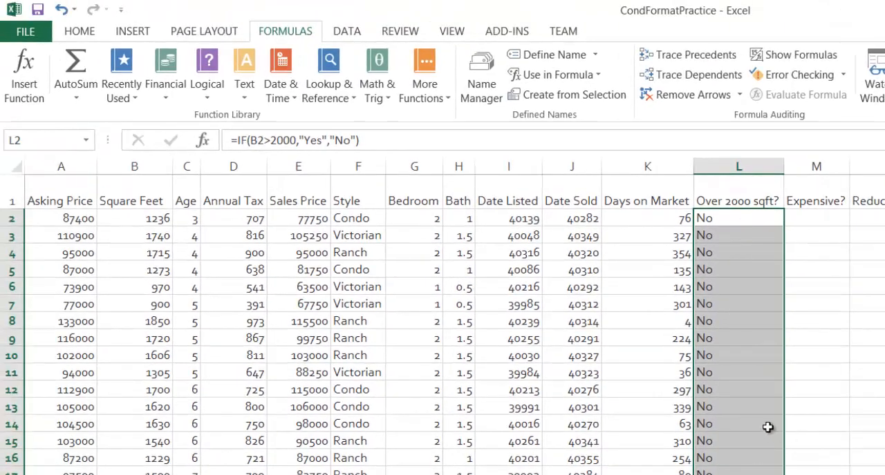
pyautogui.moveTo(712, 316)
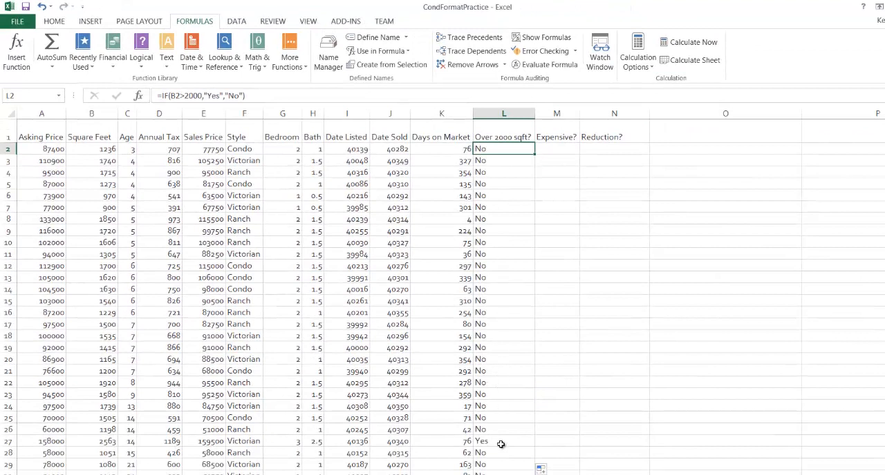
pyautogui.click(501, 443)
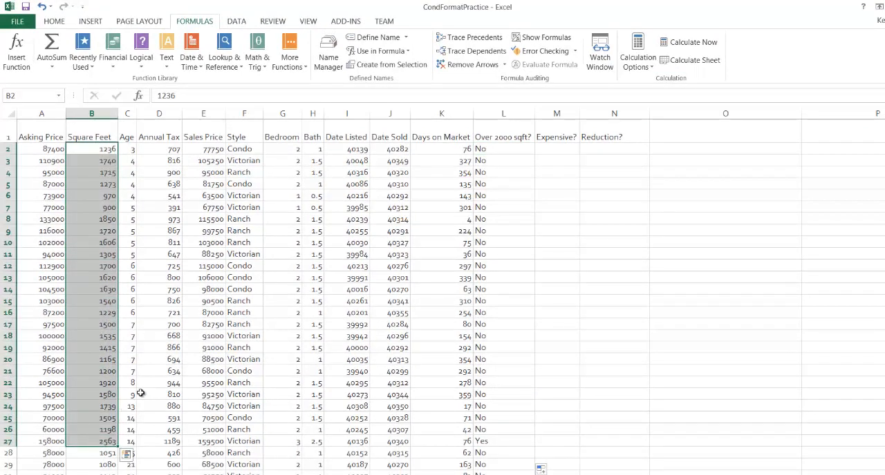
pyautogui.click(104, 442)
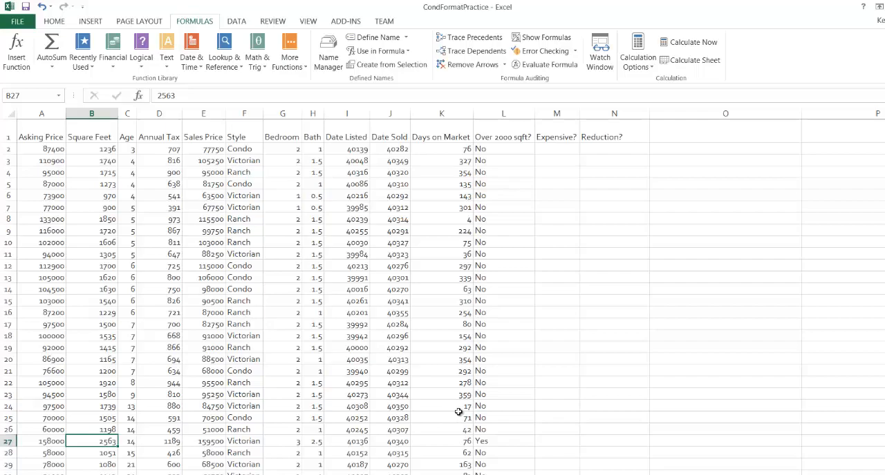
pyautogui.click(503, 148)
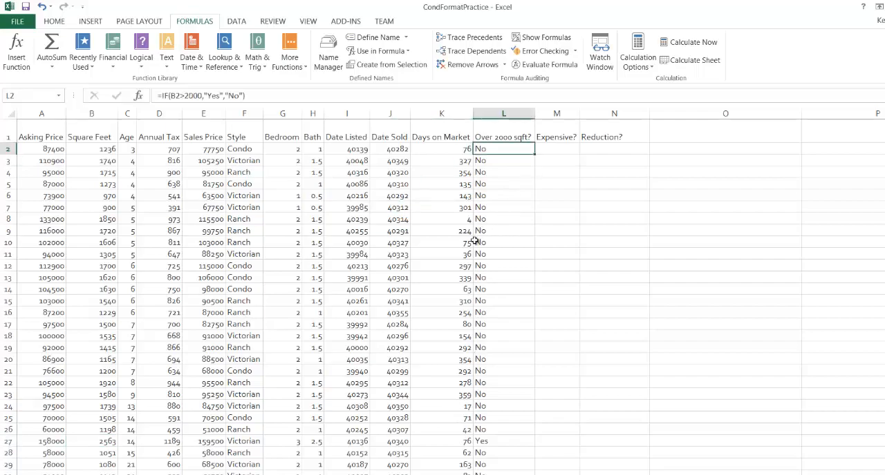
pyautogui.moveTo(458, 265)
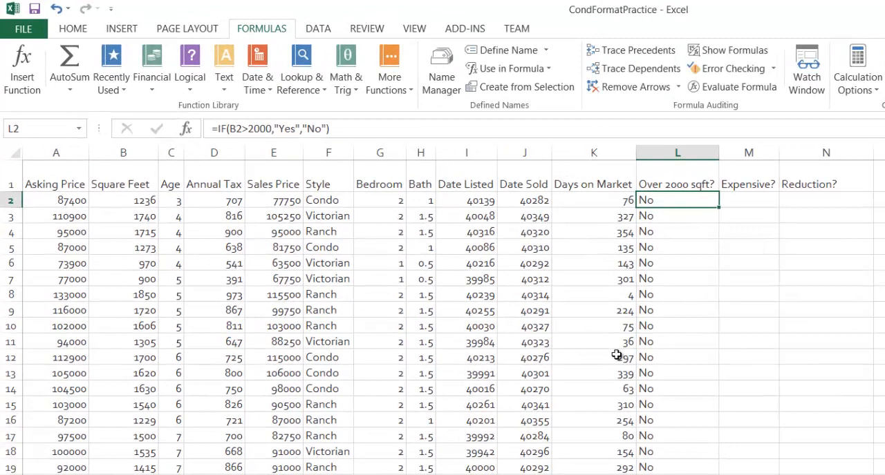
pyautogui.moveTo(507, 319)
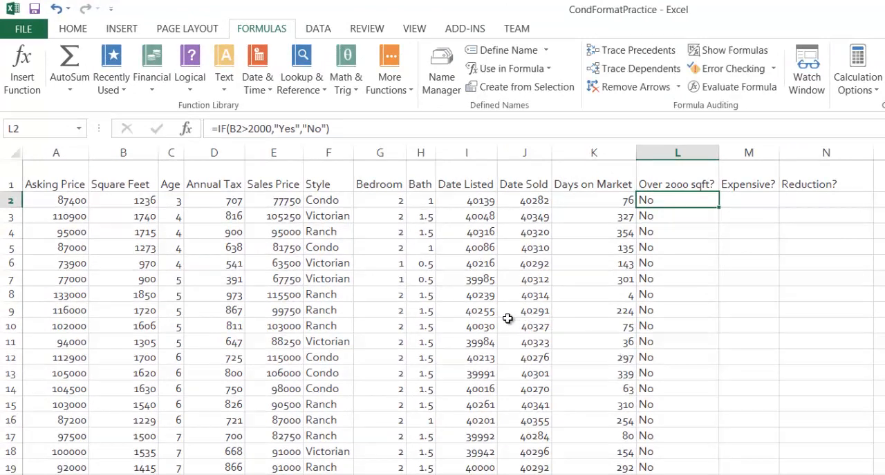
pyautogui.moveTo(193, 137)
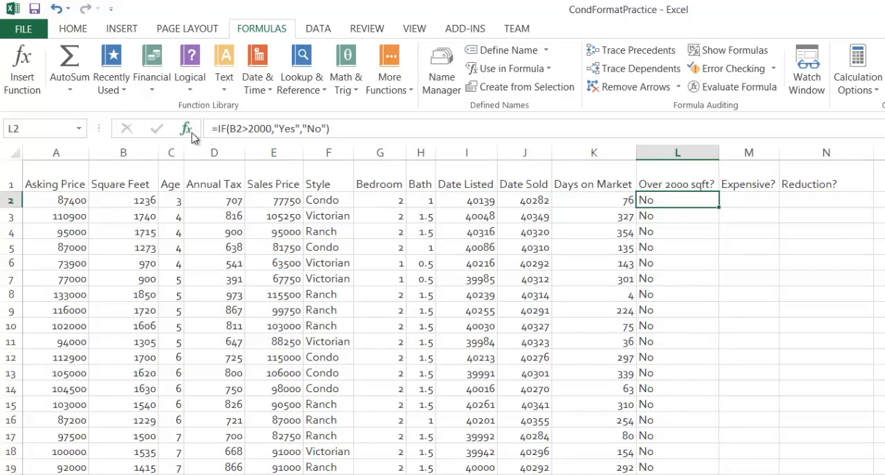
pyautogui.moveTo(185, 130)
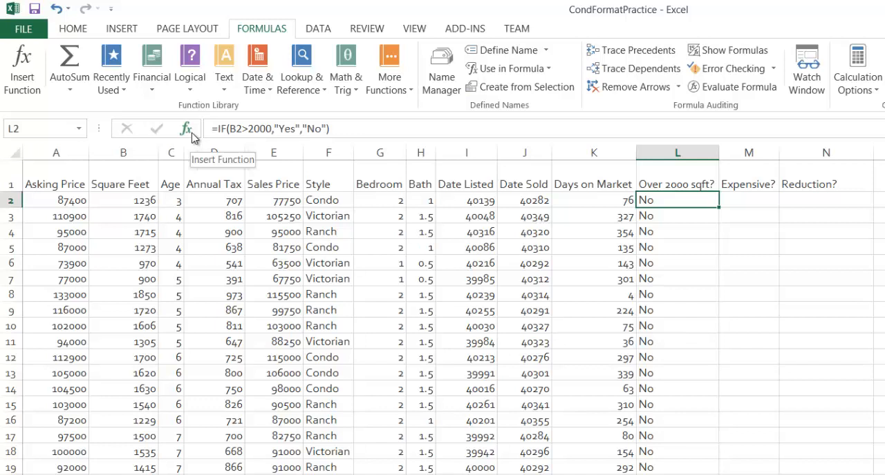
pyautogui.click(186, 129)
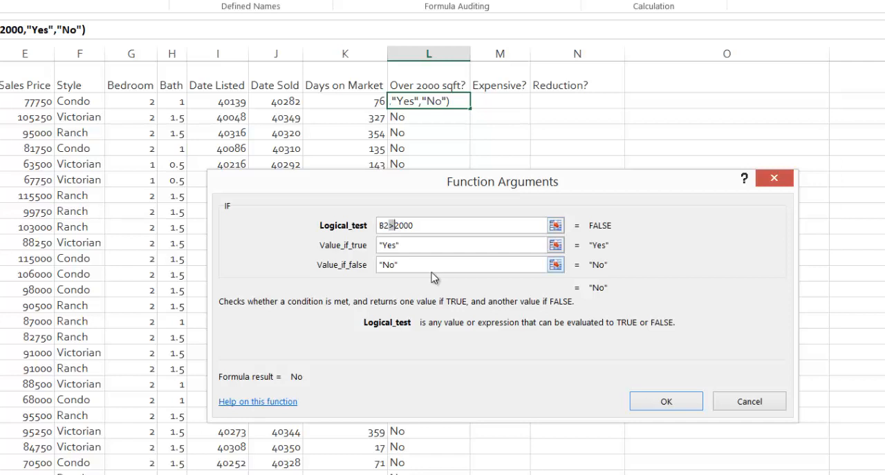
pyautogui.moveTo(445, 279)
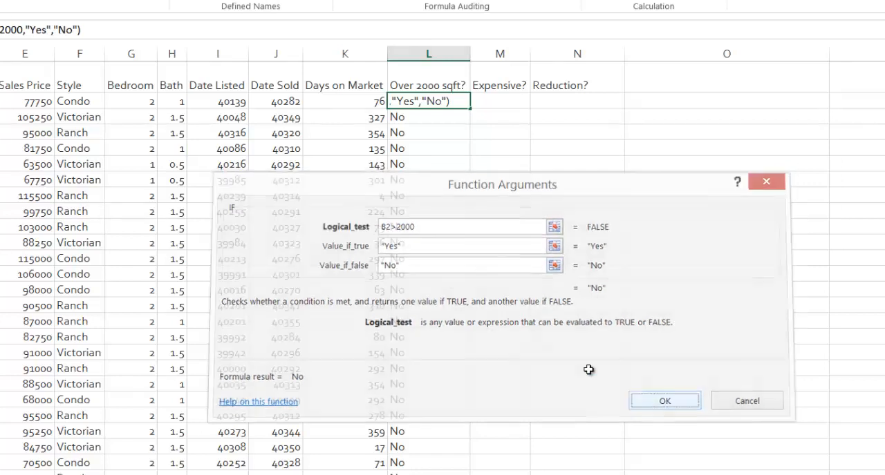
pyautogui.click(664, 401)
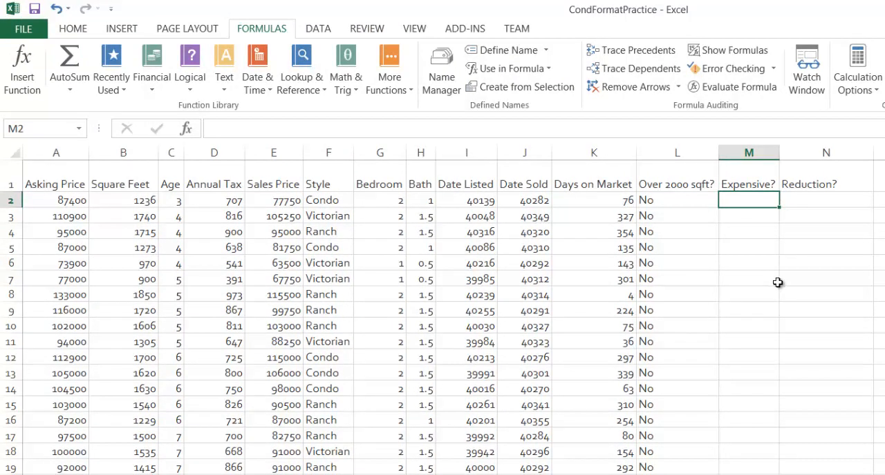
pyautogui.moveTo(53, 203)
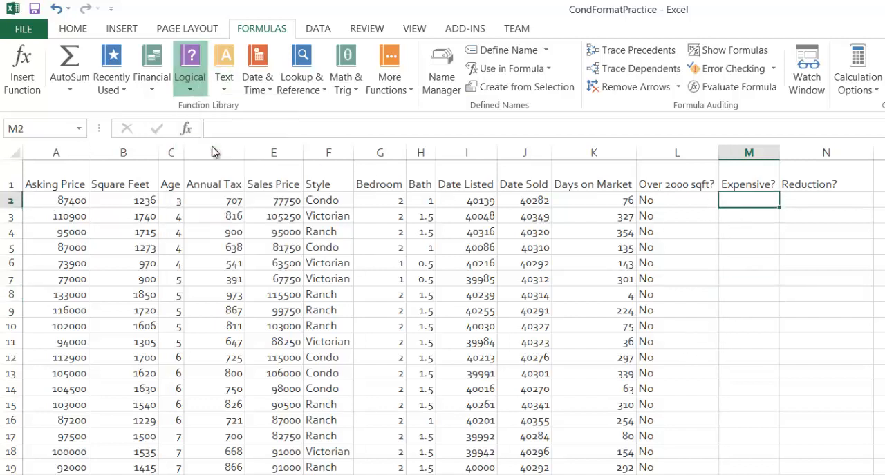
# Insert an IF formula in M2 testing A2>=200000, returning "Yes" or "No"
pyautogui.click(189, 63)
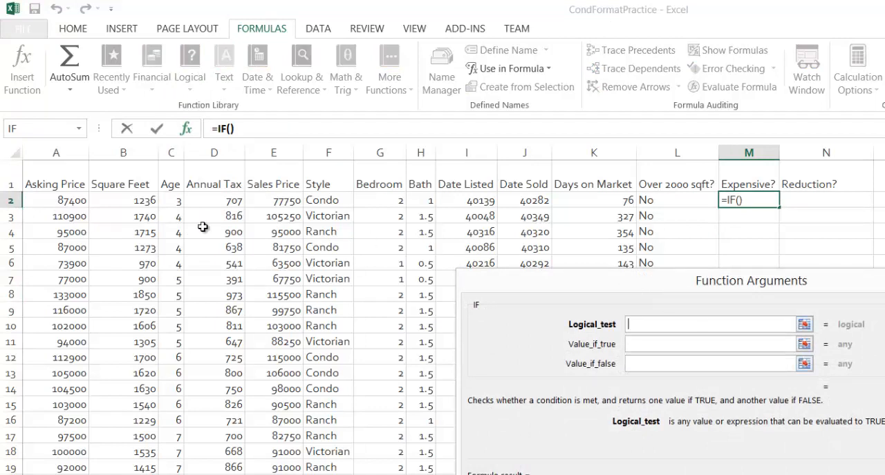
pyautogui.moveTo(653, 306)
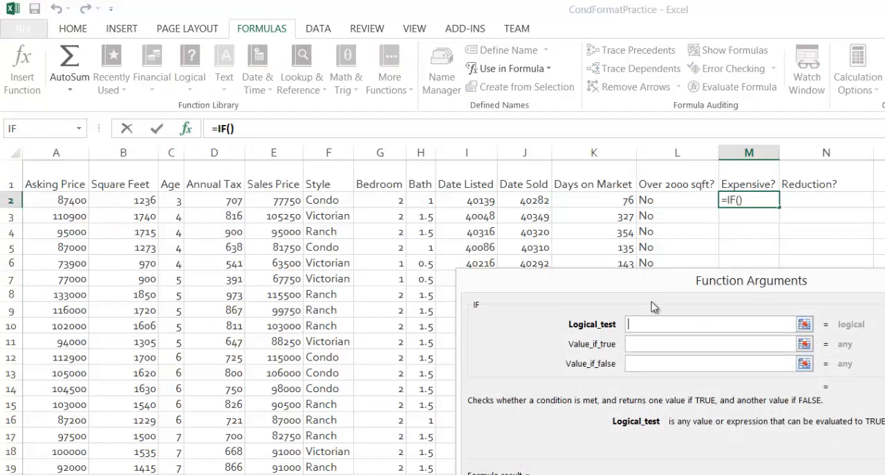
pyautogui.click(56, 200)
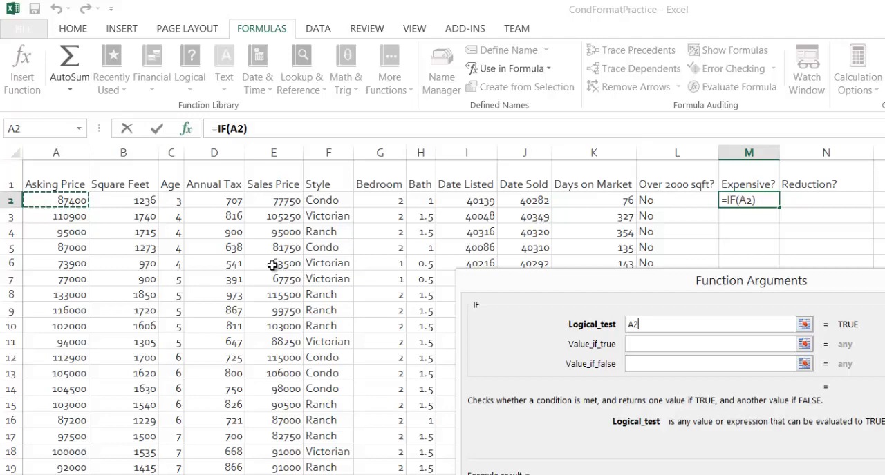
pyautogui.write('>=2')
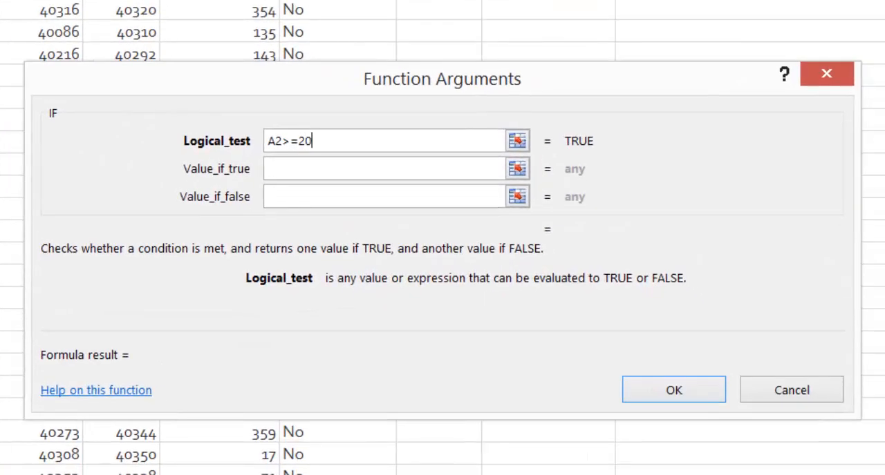
pyautogui.write('0000')
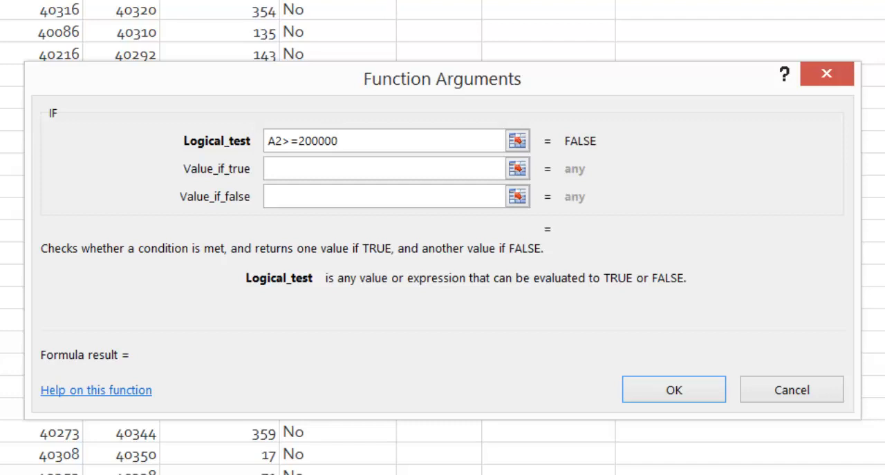
pyautogui.click(383, 169)
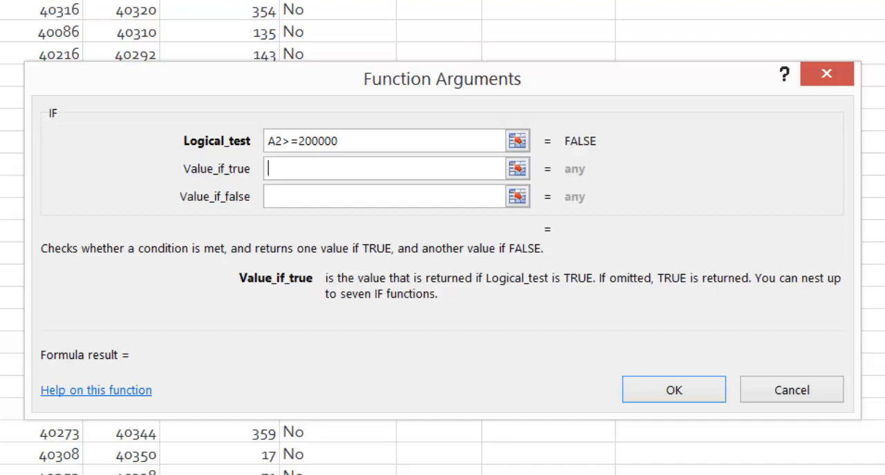
pyautogui.write('"Yes"')
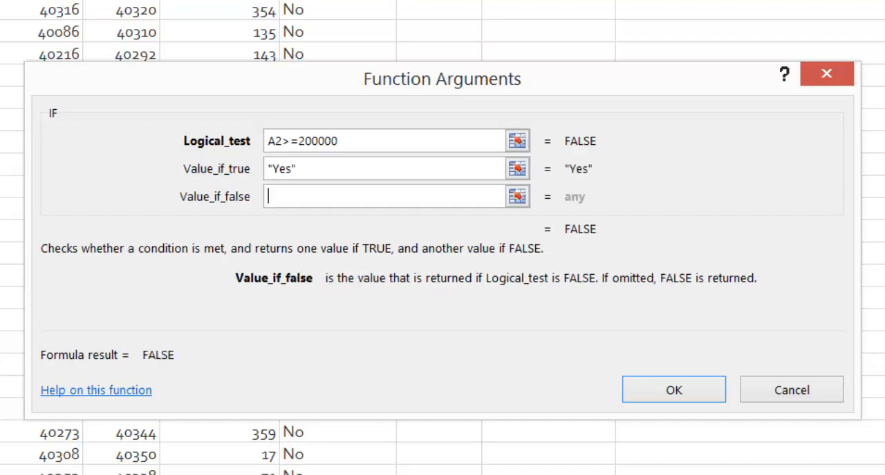
pyautogui.write('"No"')
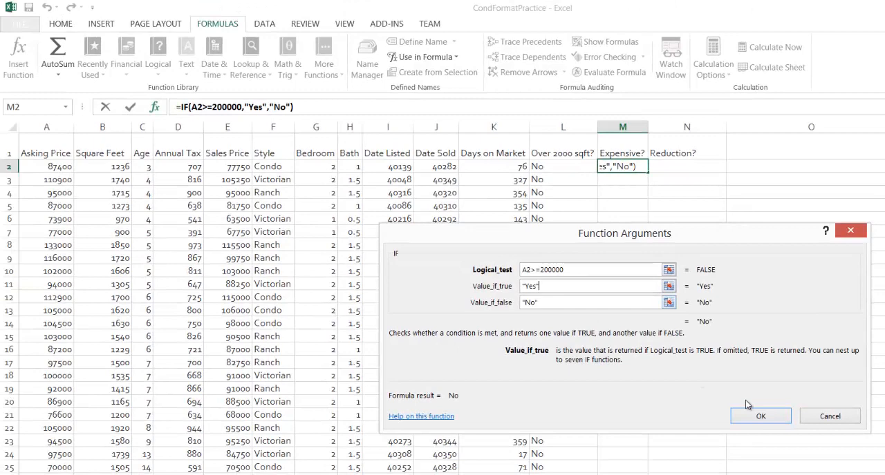
pyautogui.click(762, 416)
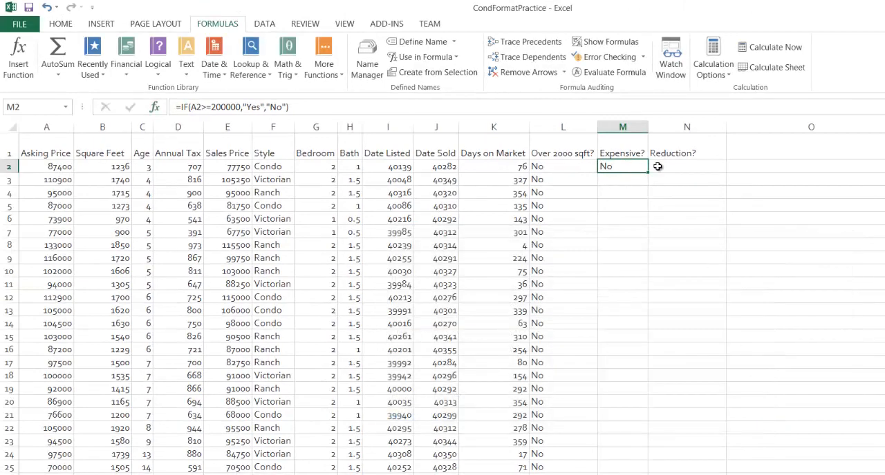
# Copy the Expensive? formula down column M and inspect the 210000 house's Yes
pyautogui.click(46, 166)
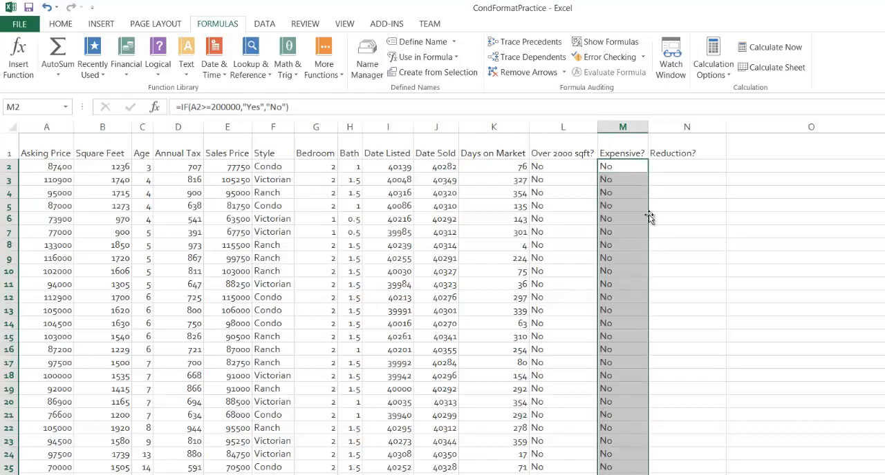
pyautogui.click(622, 231)
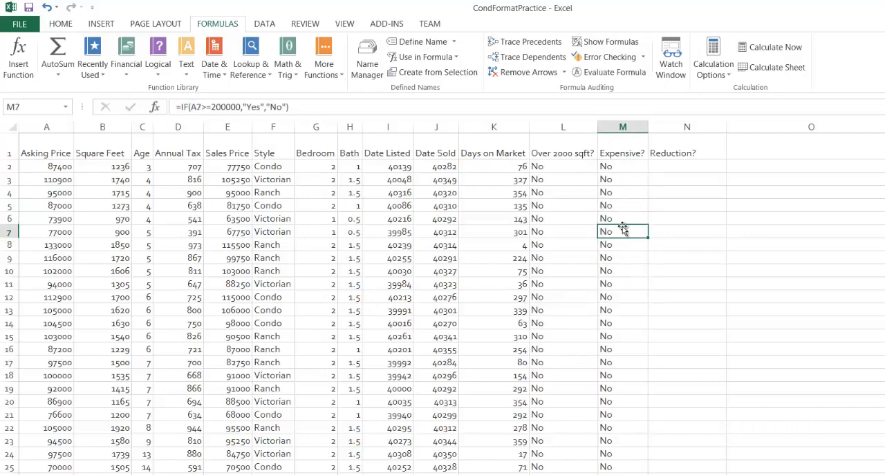
pyautogui.scroll(-3)
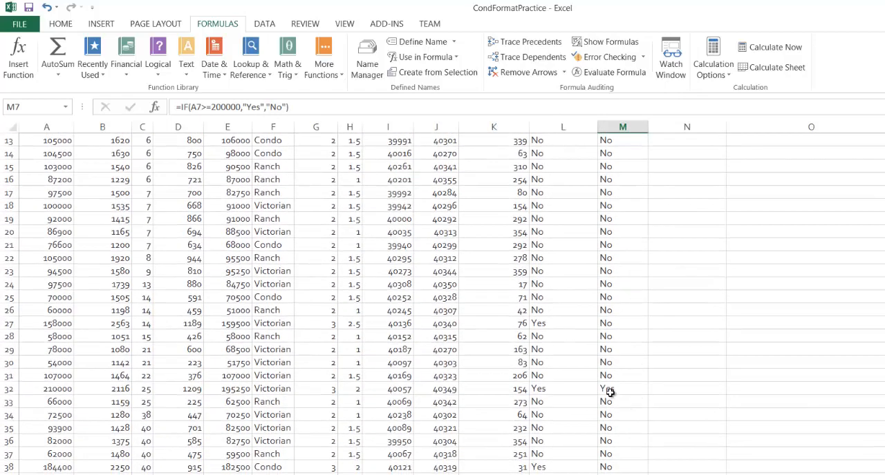
pyautogui.click(621, 389)
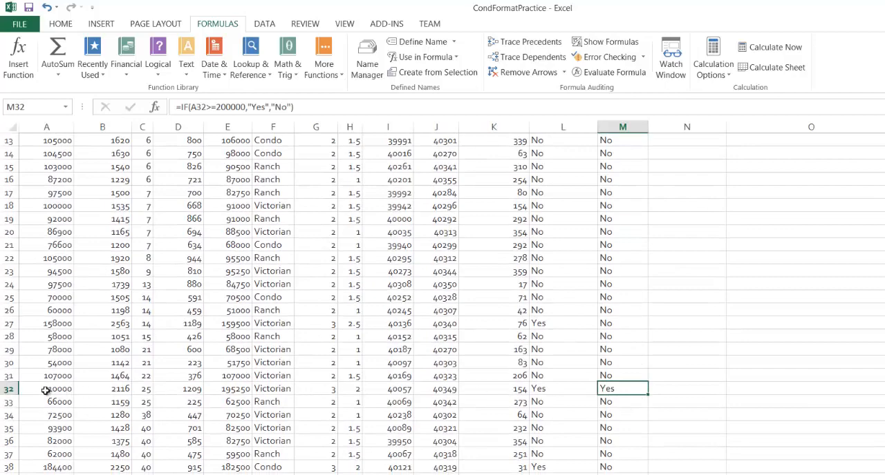
pyautogui.scroll(-3)
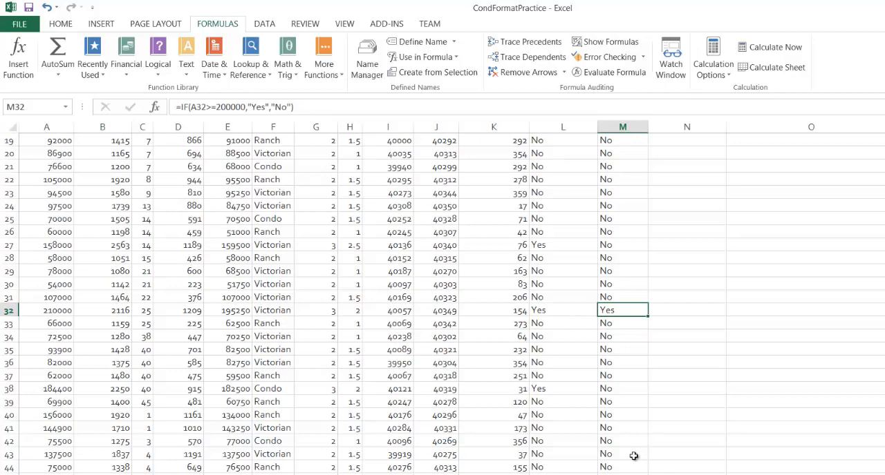
pyautogui.scroll(-3)
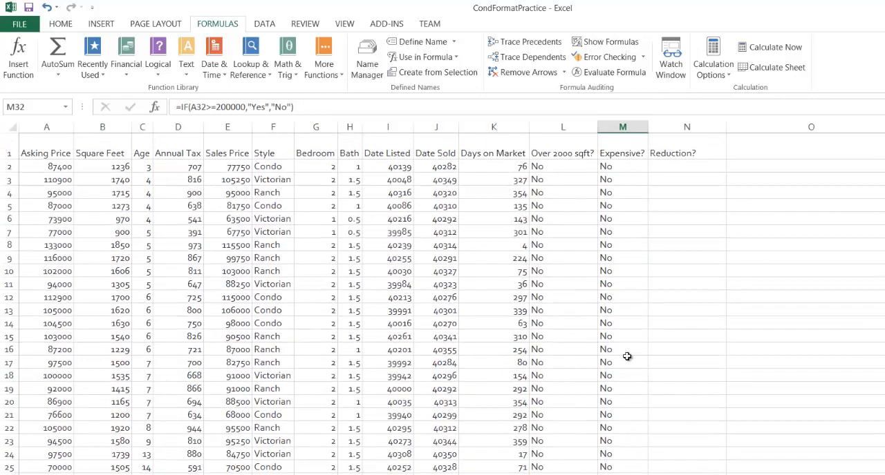
# Rewrite the M2 formula to test A2<200000, returning "No" or "Yes"
pyautogui.click(623, 166)
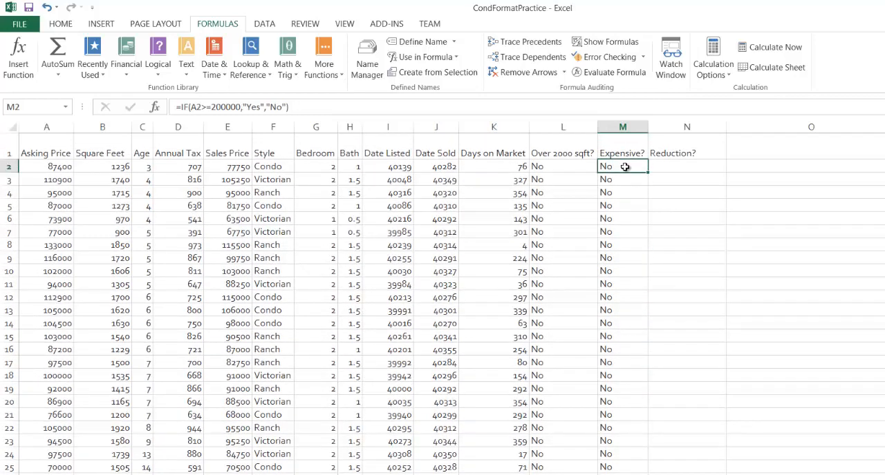
pyautogui.moveTo(199, 127)
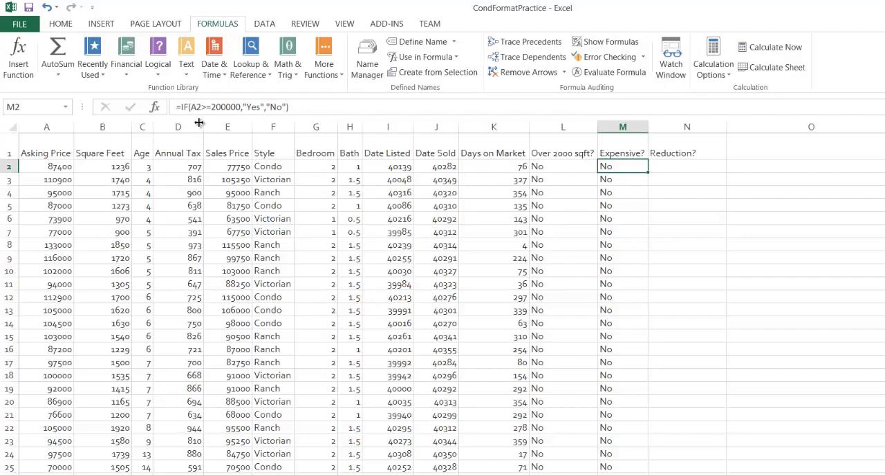
pyautogui.click(155, 107)
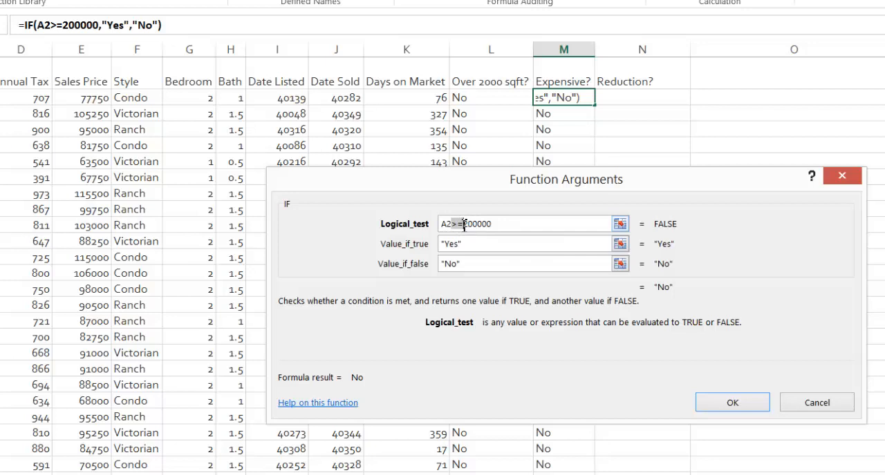
pyautogui.write('A2<200000')
pyautogui.click(524, 244)
pyautogui.write('"No')
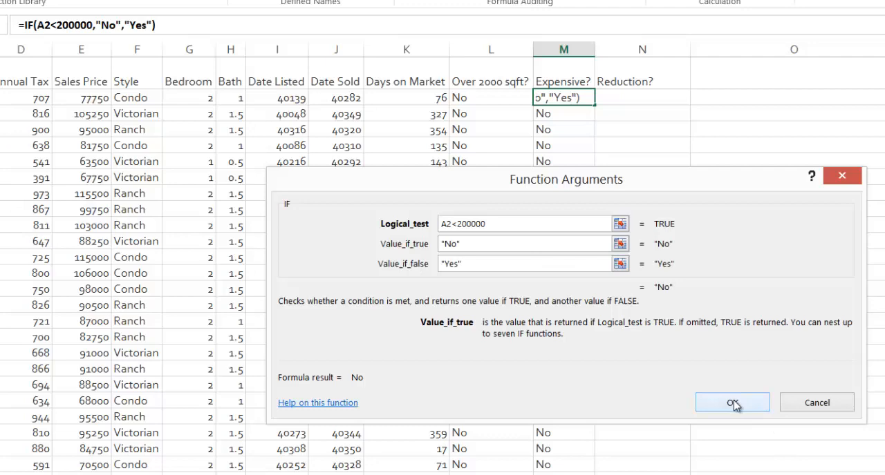
pyautogui.click(733, 402)
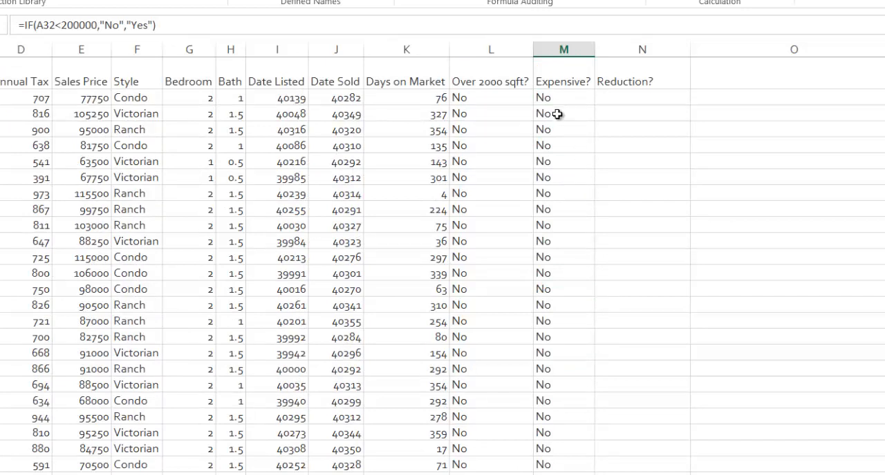
# Reopen the revised Expensive? formula's arguments to verify them
pyautogui.click(561, 98)
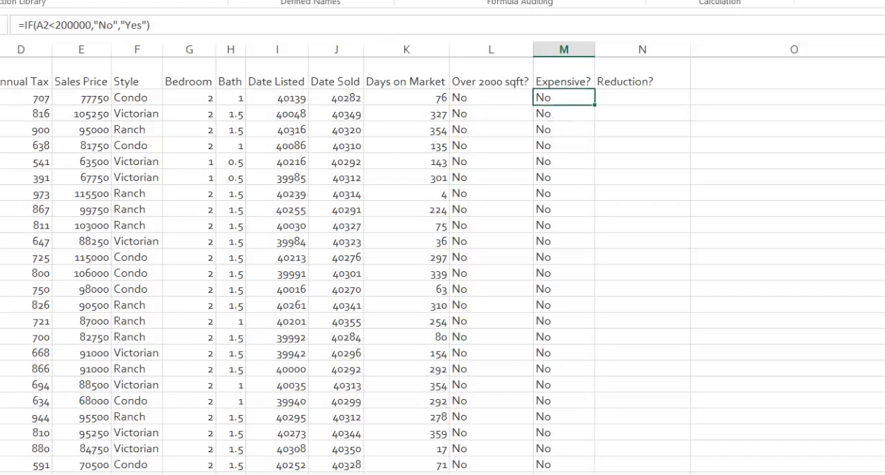
pyautogui.doubleClick(563, 98)
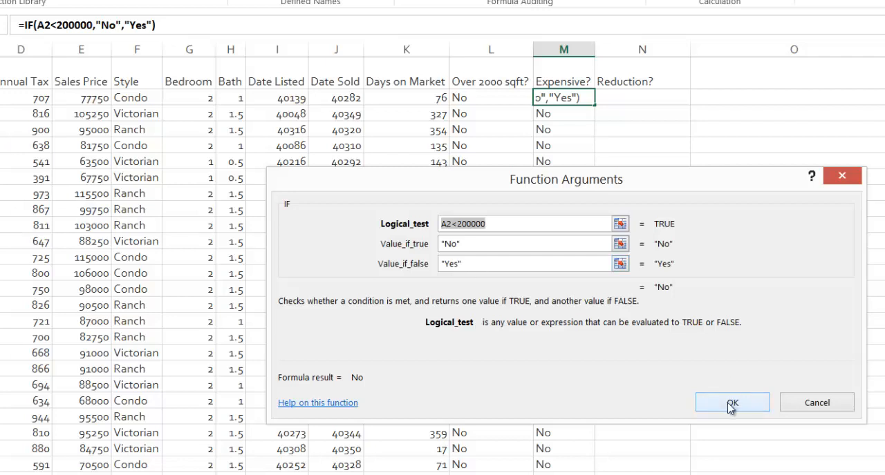
pyautogui.click(744, 402)
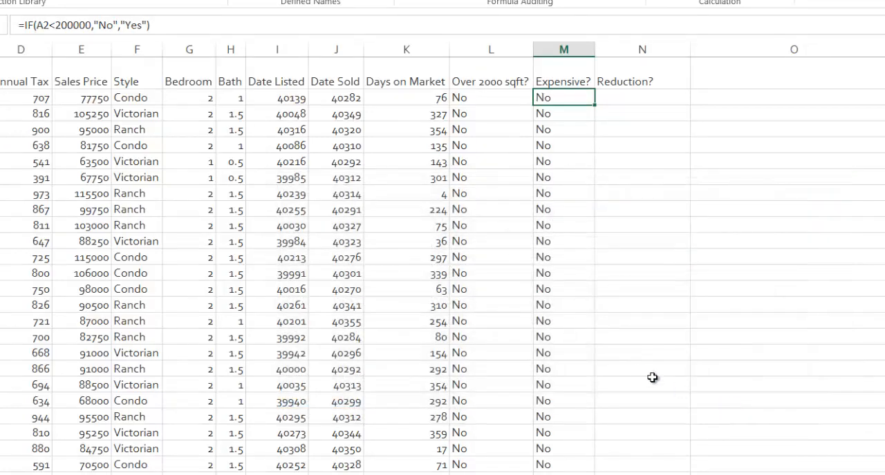
pyautogui.moveTo(637, 369)
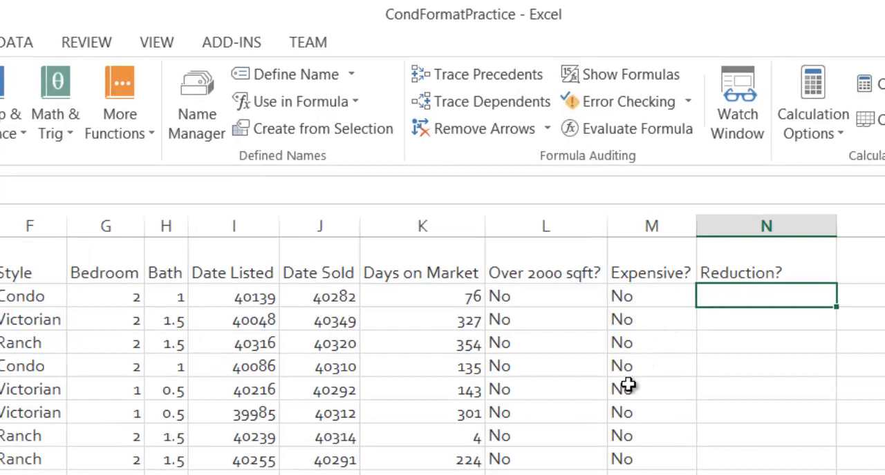
pyautogui.moveTo(503, 365)
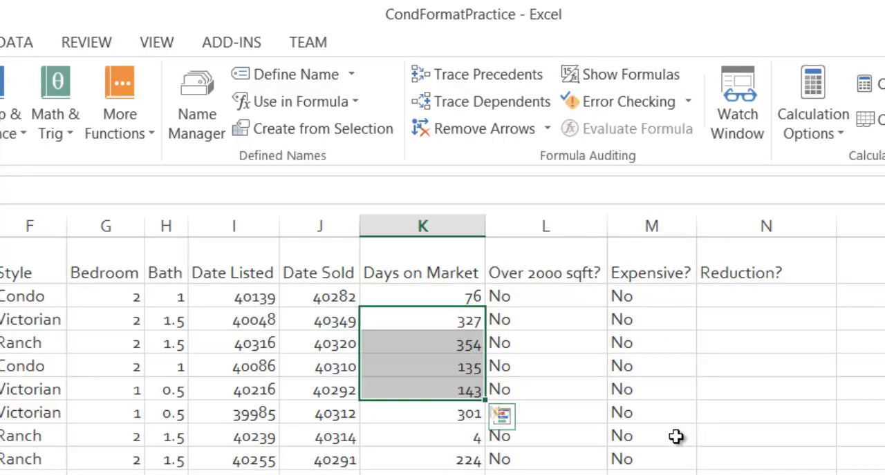
pyautogui.click(765, 296)
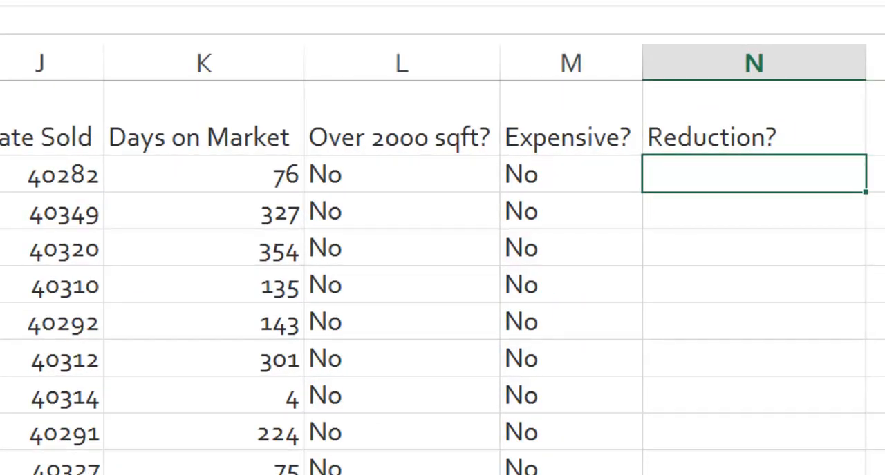
# Enter =IF(K2>300,"Reduce","No Reduction") in N2
pyautogui.write('=')
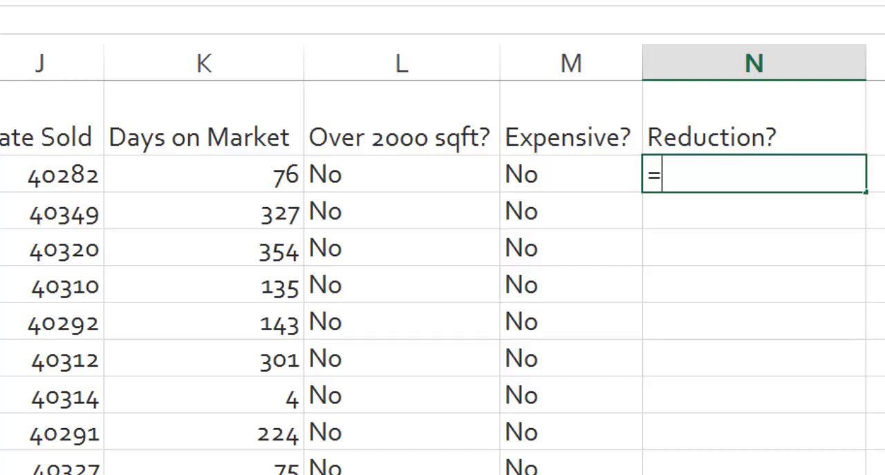
pyautogui.write('if(')
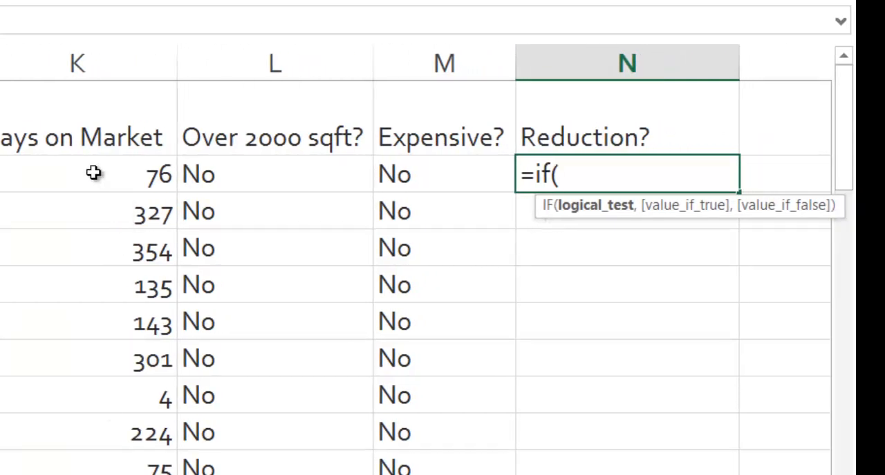
pyautogui.click(93, 174)
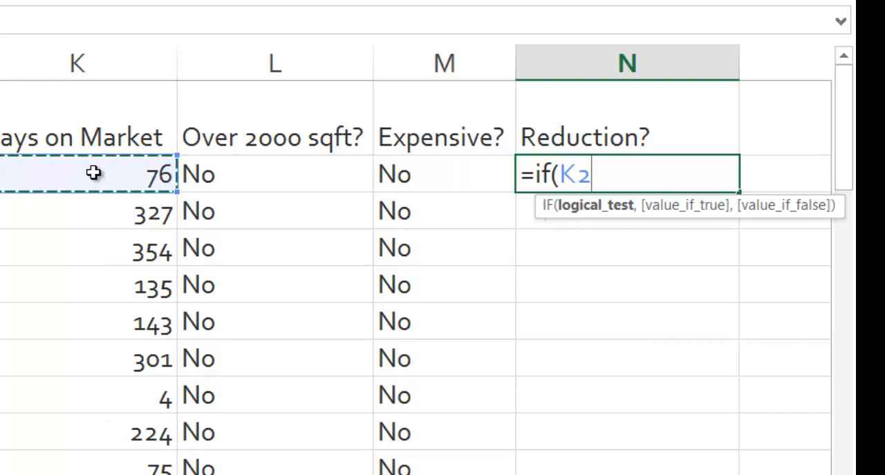
pyautogui.write('>300')
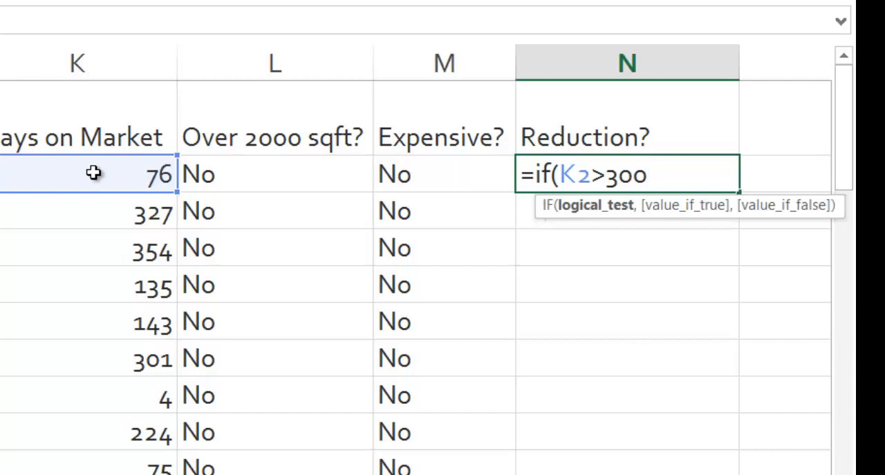
pyautogui.write(',')
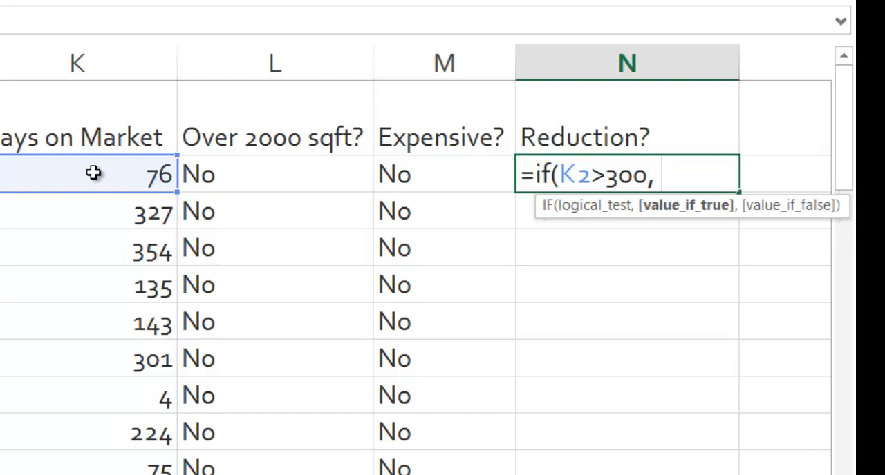
pyautogui.write('"Red')
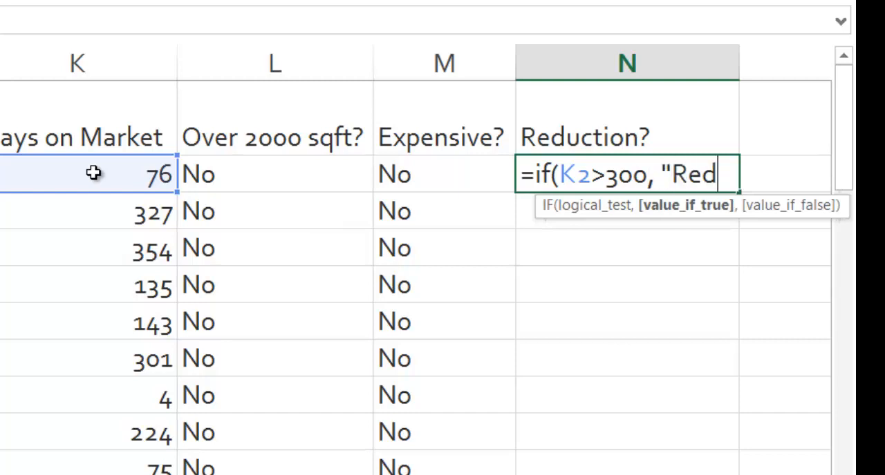
pyautogui.write('uce')
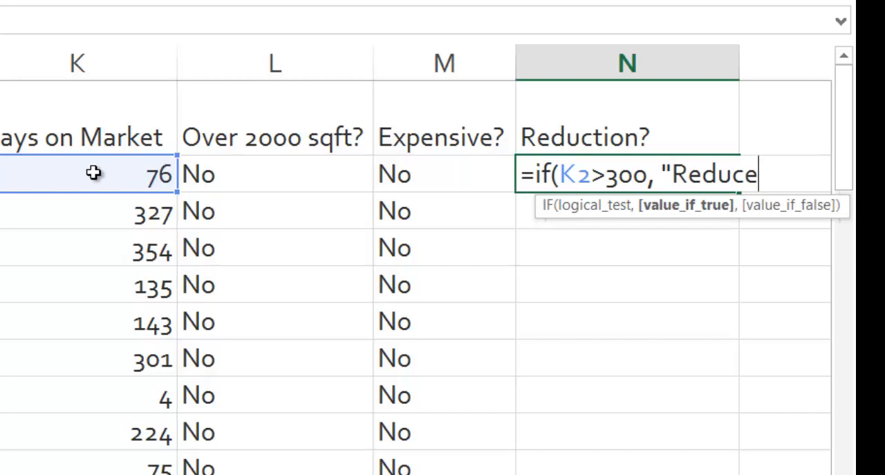
pyautogui.write('"')
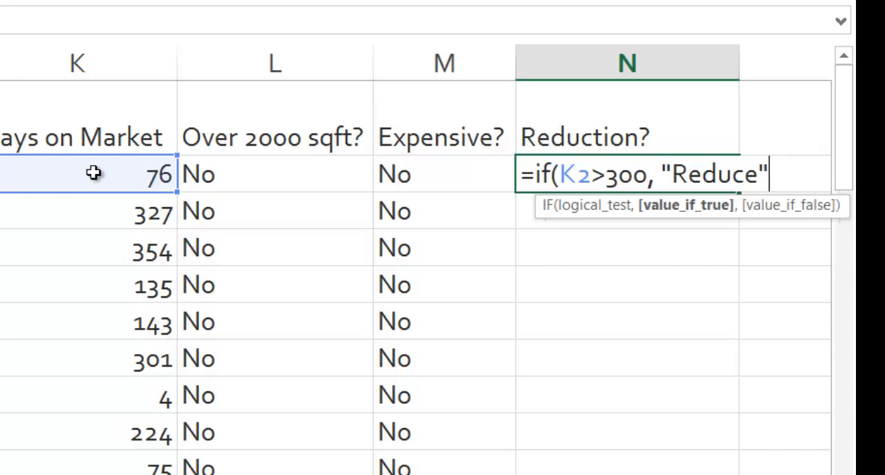
pyautogui.write(',')
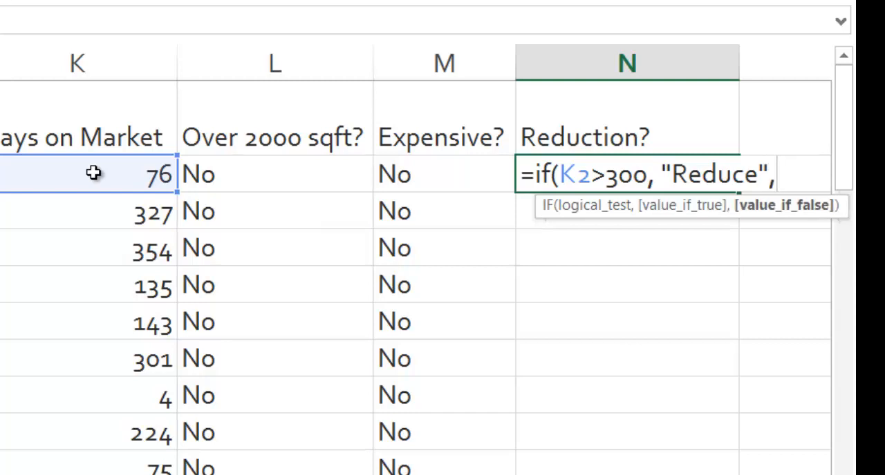
pyautogui.write('"No R')
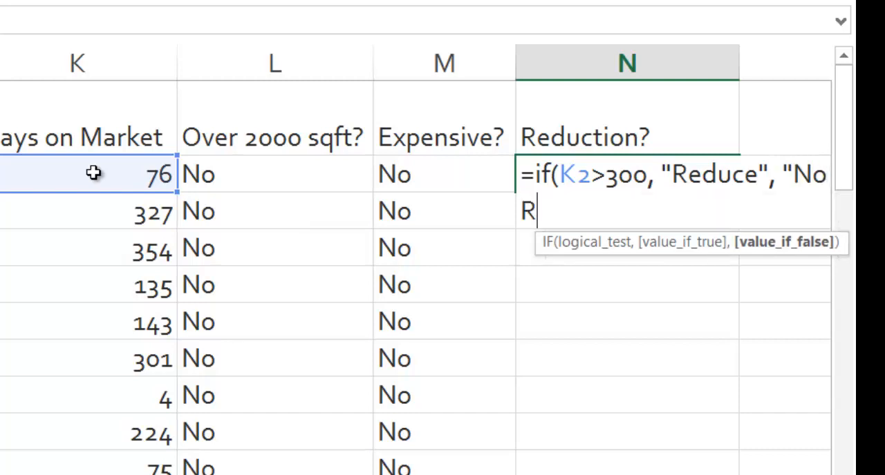
pyautogui.write('eduction')
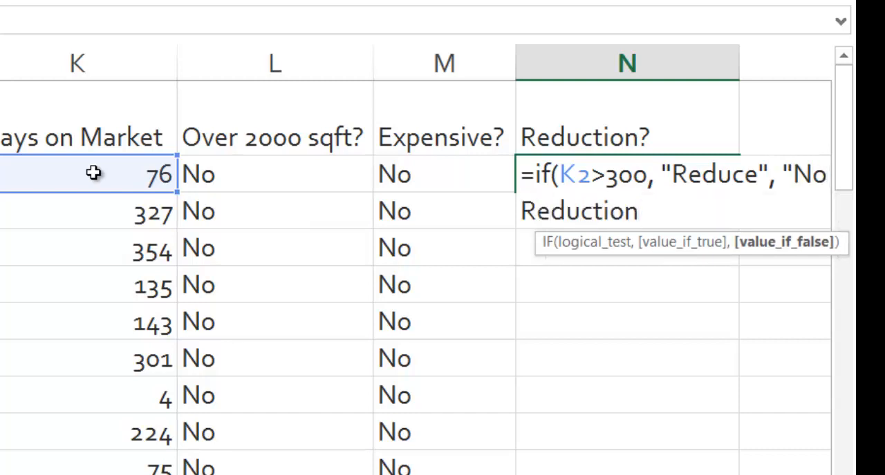
pyautogui.write('")')
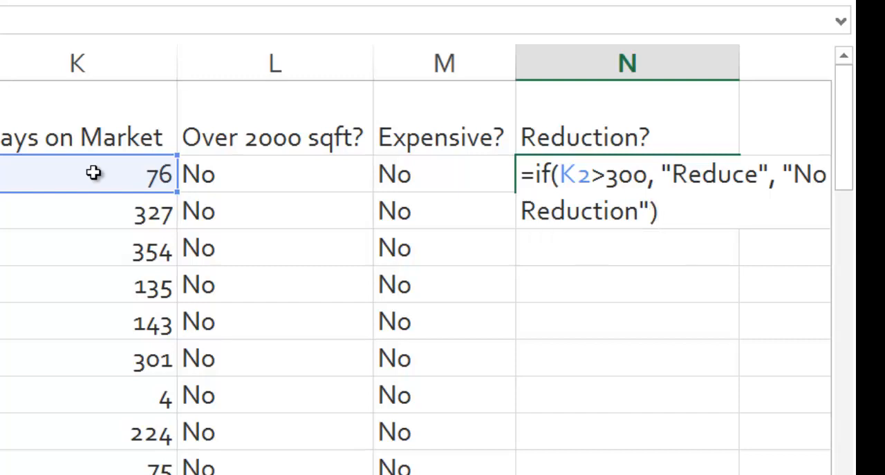
pyautogui.press('Enter')
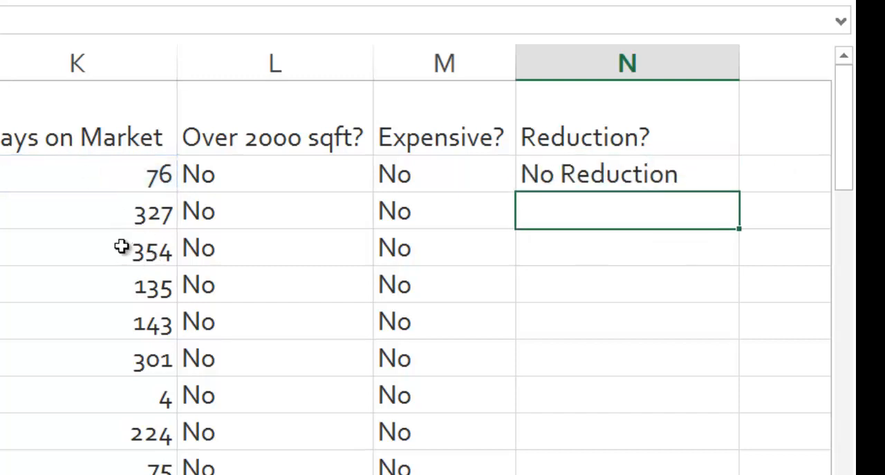
# Fill the N2 formula down the Reduction? column and check results against days on market
pyautogui.click(625, 173)
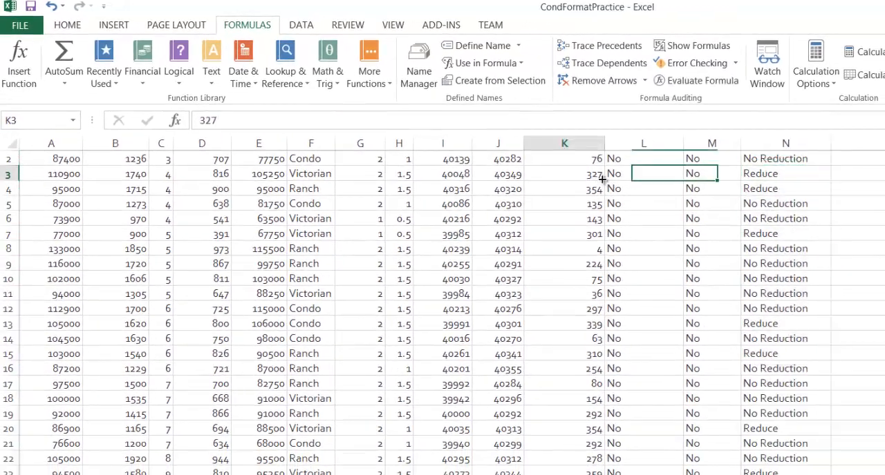
pyautogui.click(784, 203)
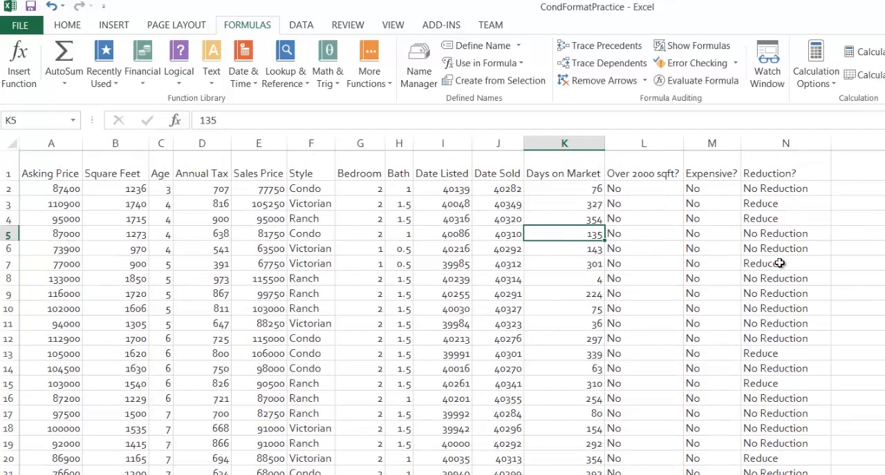
pyautogui.moveTo(799, 263)
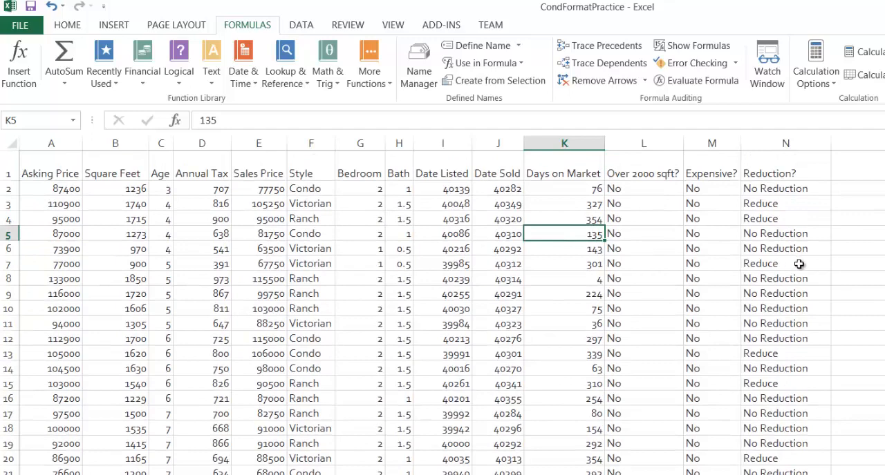
pyautogui.click(563, 188)
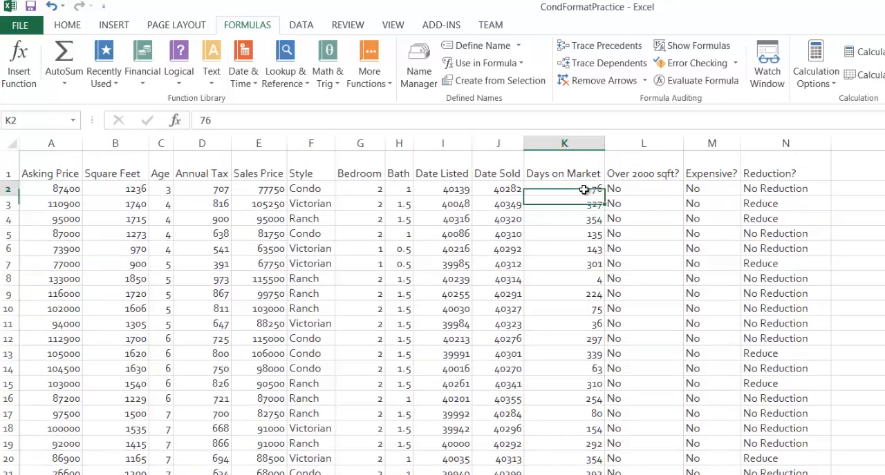
pyautogui.click(175, 119)
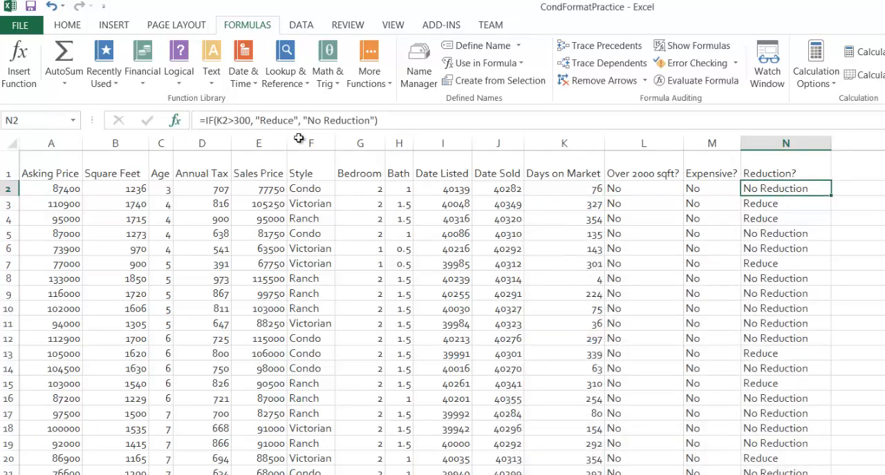
pyautogui.moveTo(331, 203)
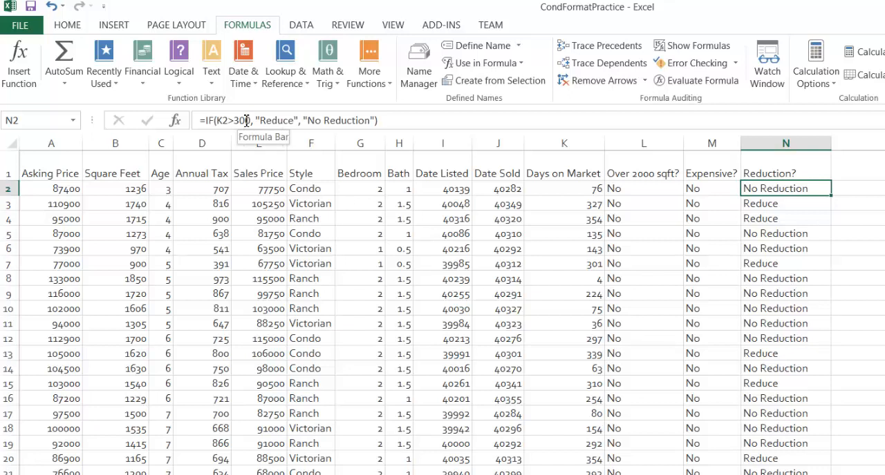
pyautogui.click(712, 188)
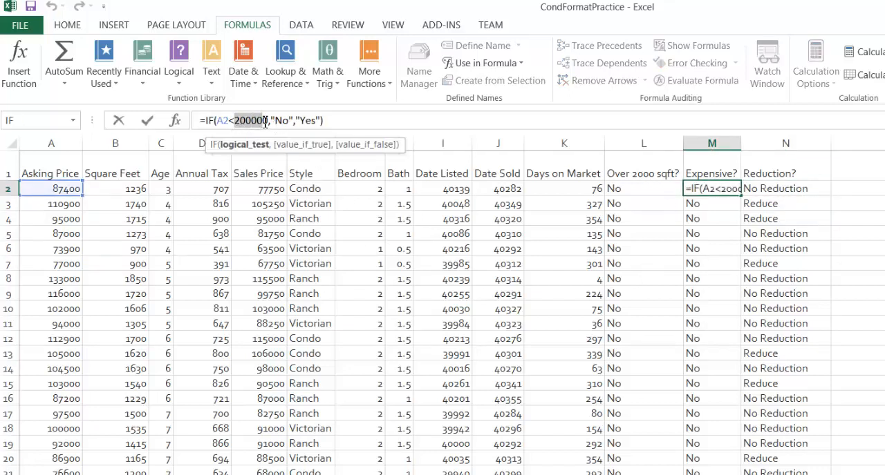
pyautogui.press('Enter')
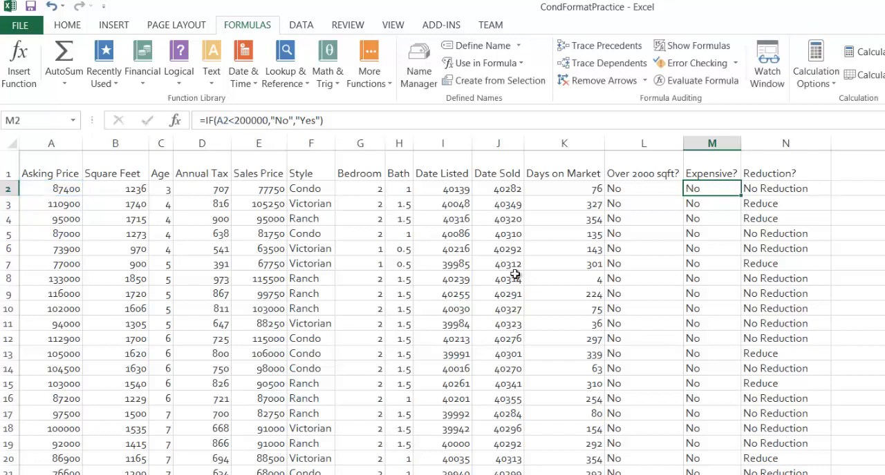
pyautogui.click(564, 294)
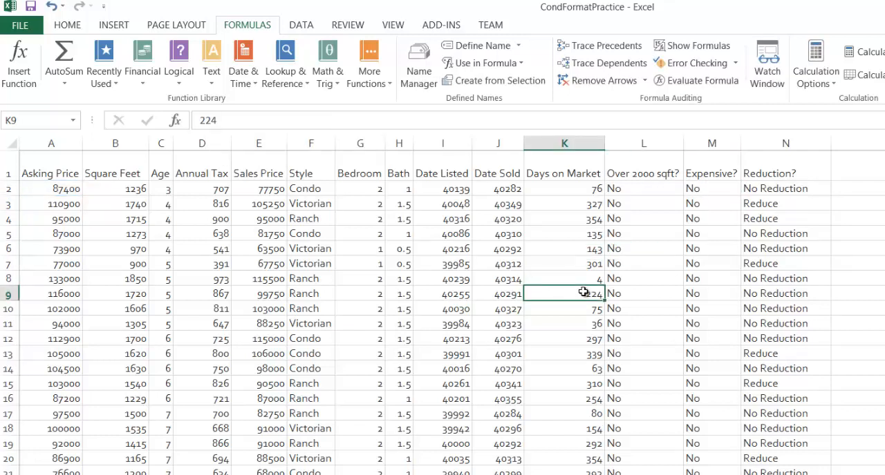
pyautogui.moveTo(584, 295)
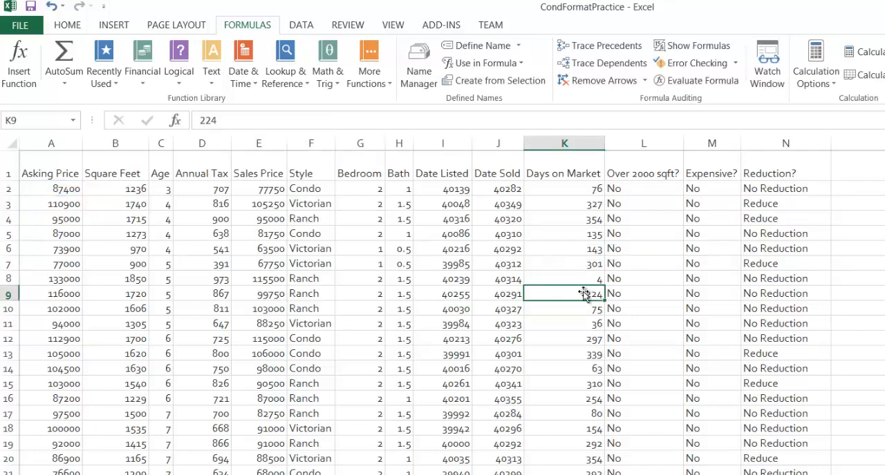
pyautogui.moveTo(745, 354)
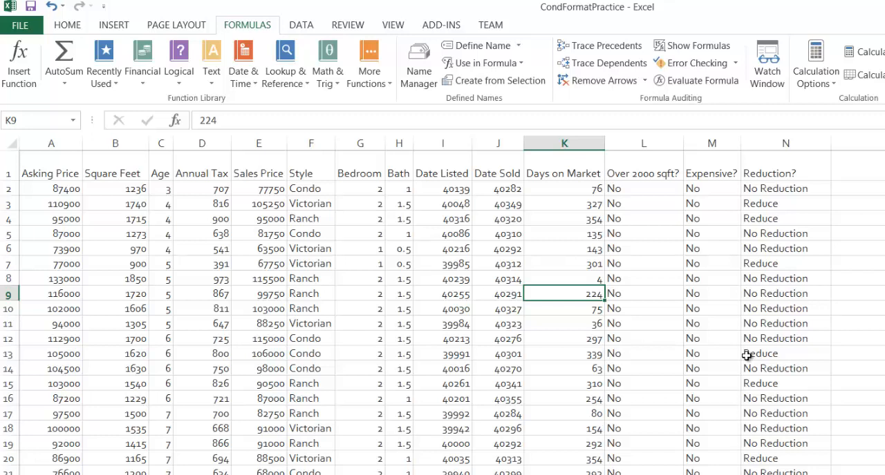
pyautogui.moveTo(638, 248)
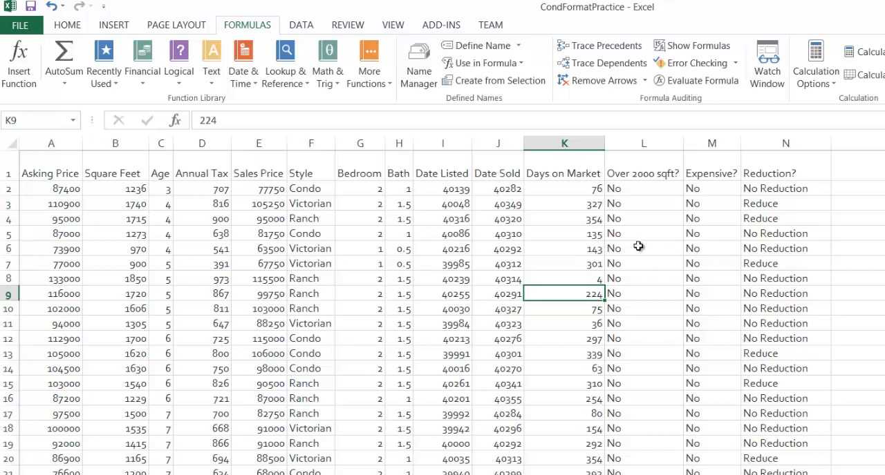
pyautogui.click(638, 248)
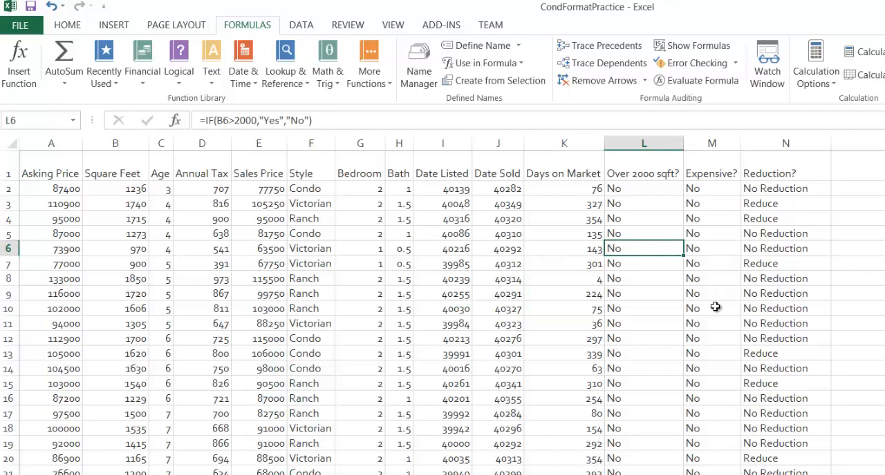
pyautogui.moveTo(802, 367)
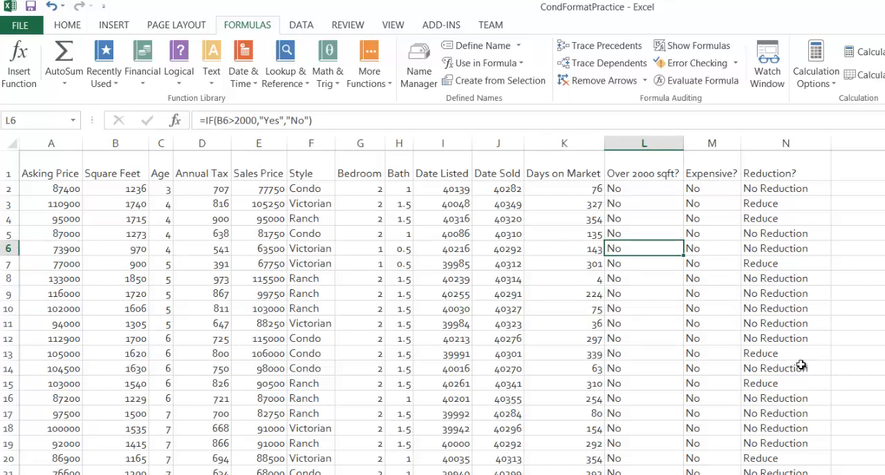